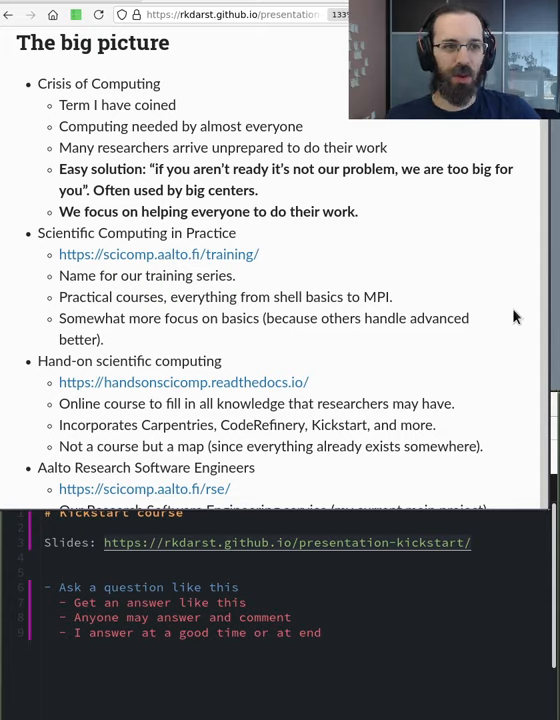
{"action": "scroll", "scroll_direction": "down", "scroll_amount": 3}
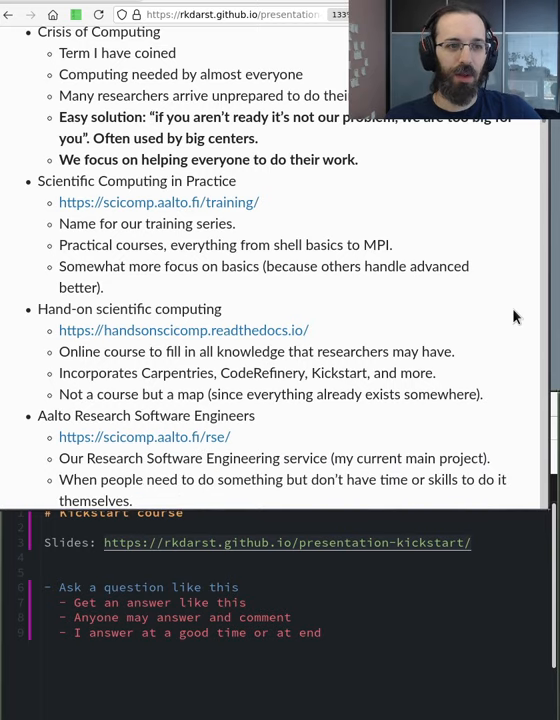
{"action": "scroll", "scroll_direction": "down", "scroll_amount": 3}
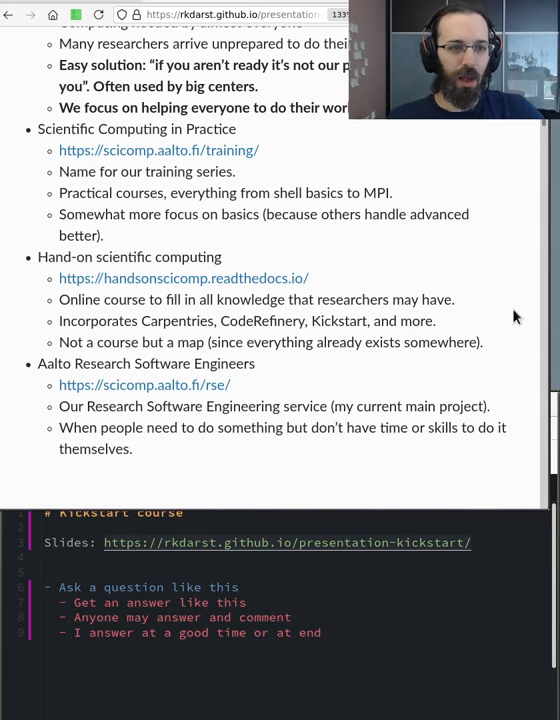
{"action": "mouse_move", "coordinate": [320, 285]}
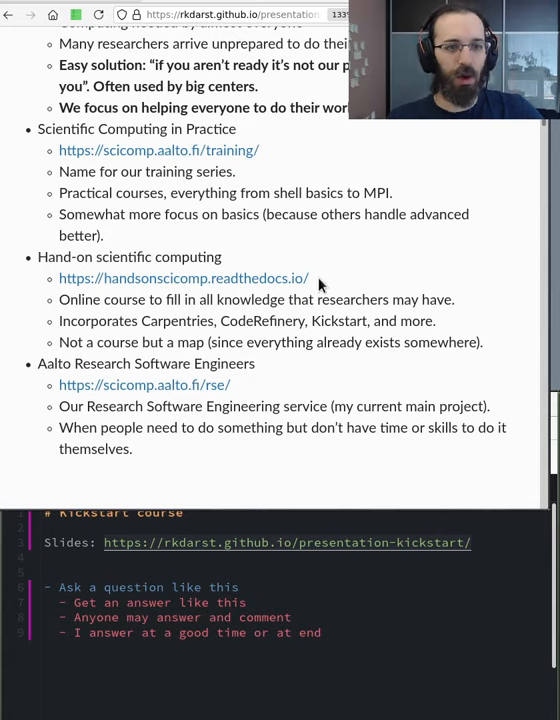
{"action": "mouse_move", "coordinate": [510, 287]}
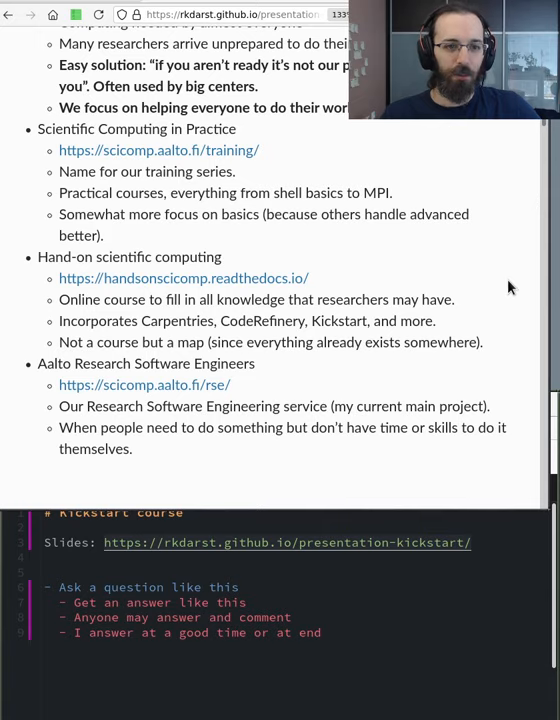
{"action": "scroll", "scroll_direction": "down", "scroll_amount": 3}
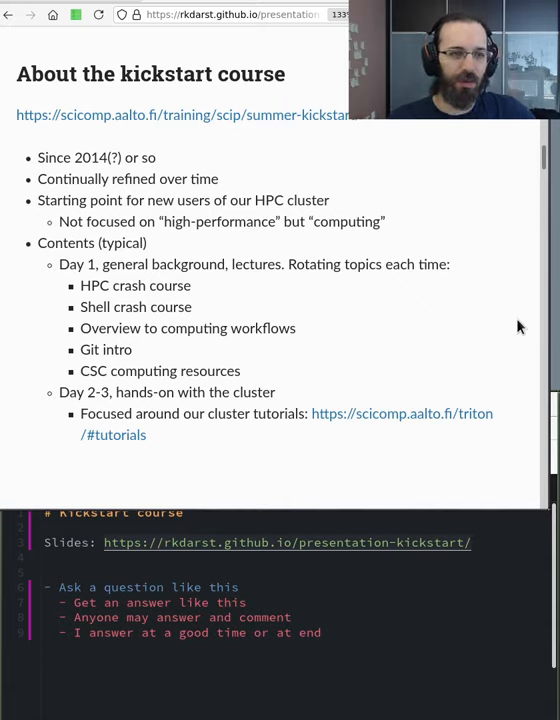
{"action": "mouse_move", "coordinate": [290, 381]}
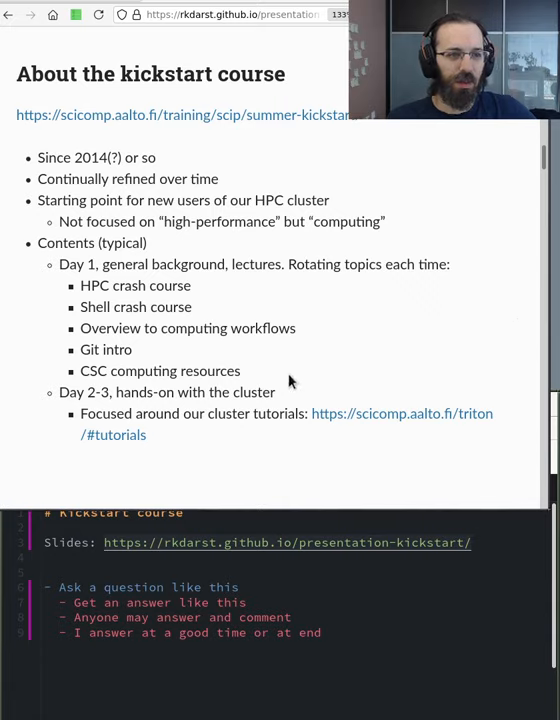
{"action": "mouse_move", "coordinate": [232, 305]}
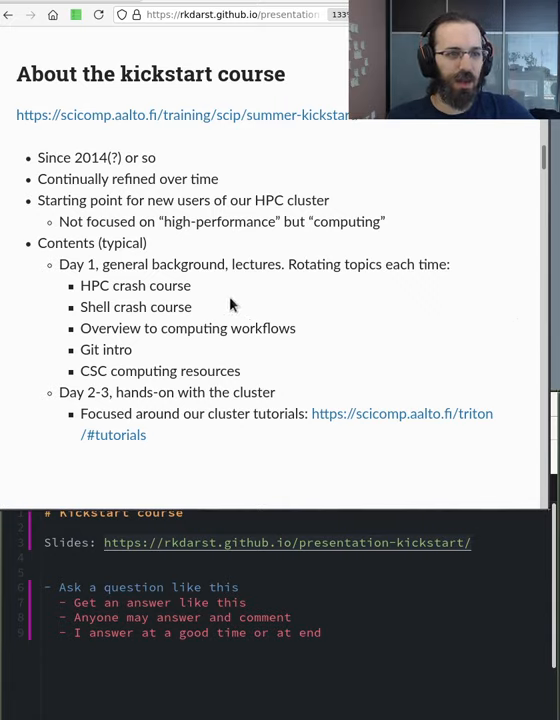
{"action": "mouse_move", "coordinate": [197, 290]}
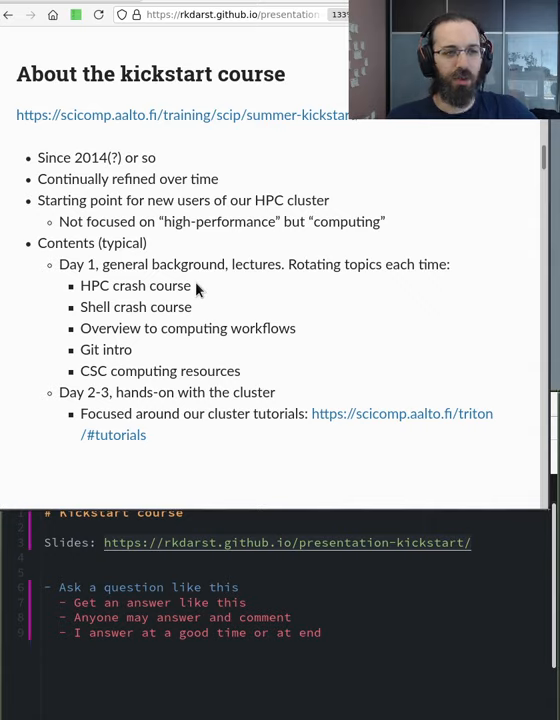
{"action": "mouse_move", "coordinate": [308, 318]}
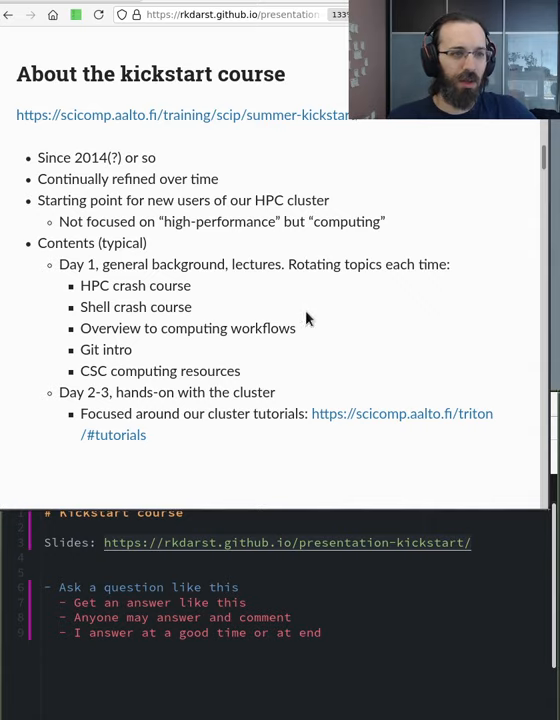
{"action": "mouse_move", "coordinate": [330, 335]}
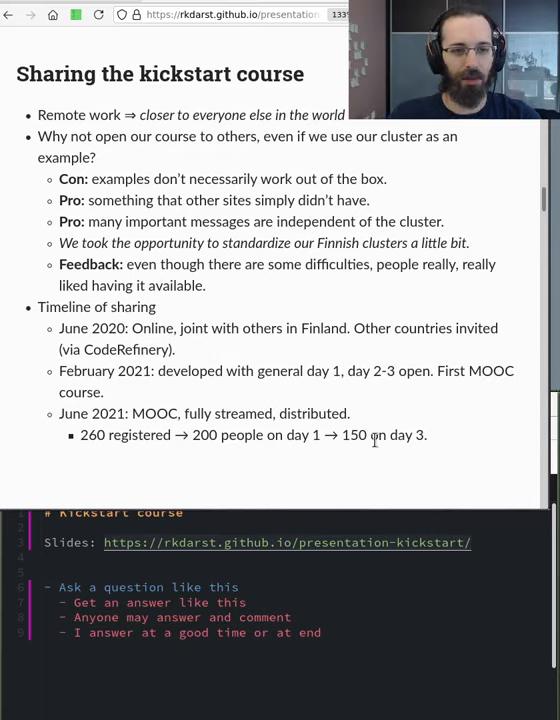
{"action": "mouse_move", "coordinate": [90, 455]}
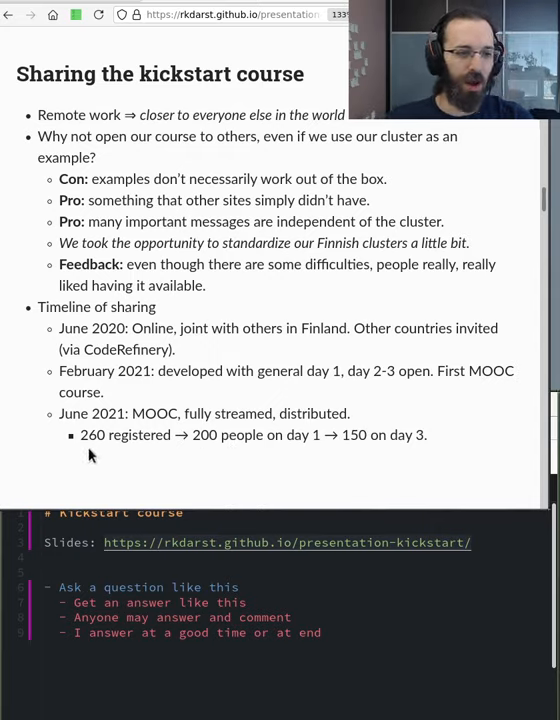
{"action": "mouse_move", "coordinate": [497, 447]}
{"action": "type", "text": "-"}
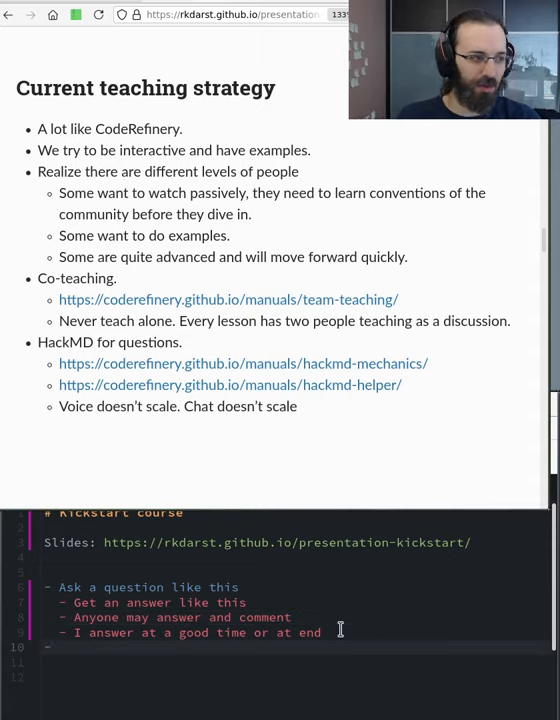
{"action": "type", "text": "this"}
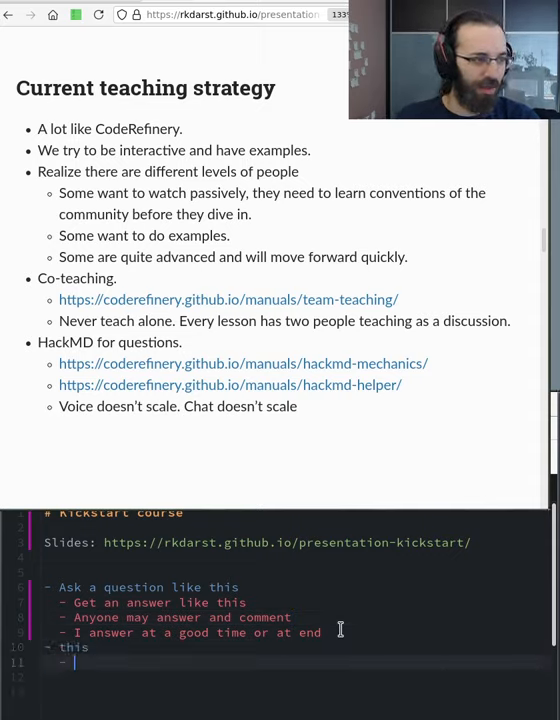
{"action": "type", "text": "y"}
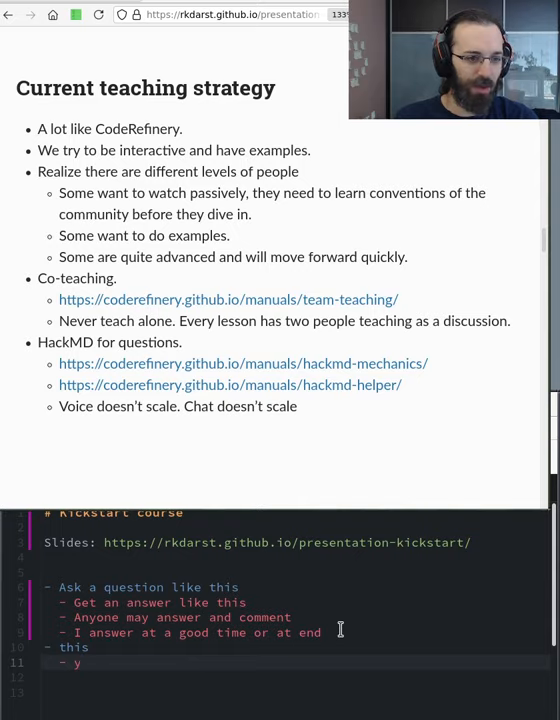
{"action": "type", "text": "answers"}
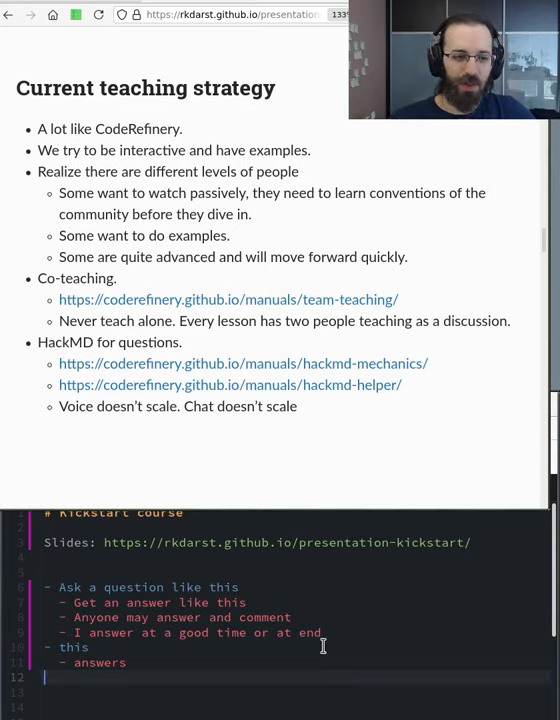
{"action": "mouse_move", "coordinate": [405, 425]}
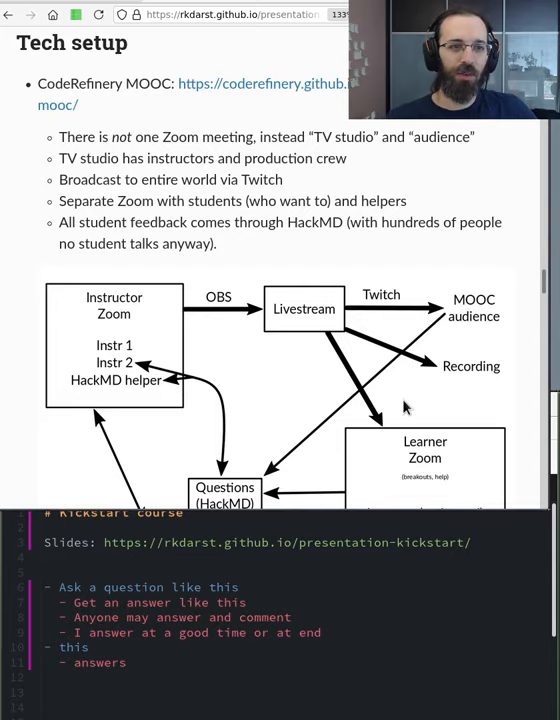
{"action": "scroll", "scroll_direction": "down", "scroll_amount": 3}
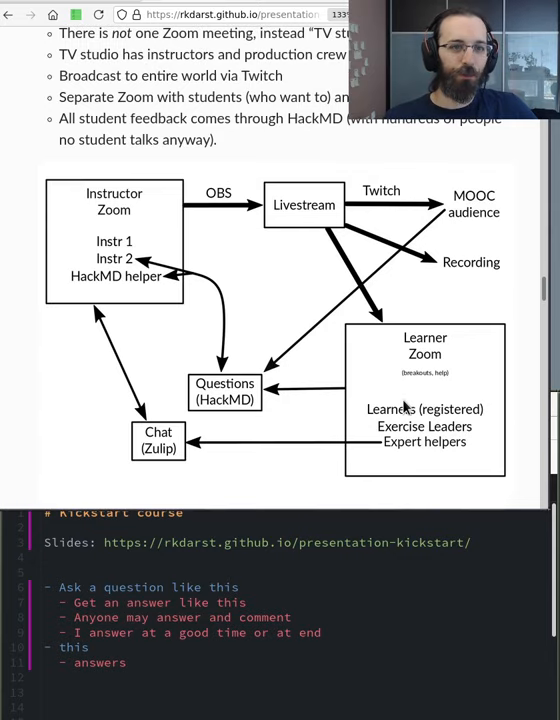
{"action": "mouse_move", "coordinate": [181, 322]}
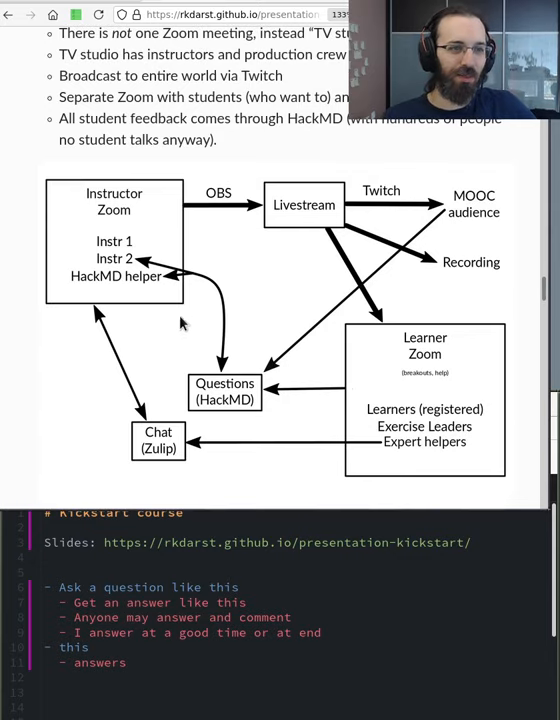
{"action": "mouse_move", "coordinate": [113, 196]}
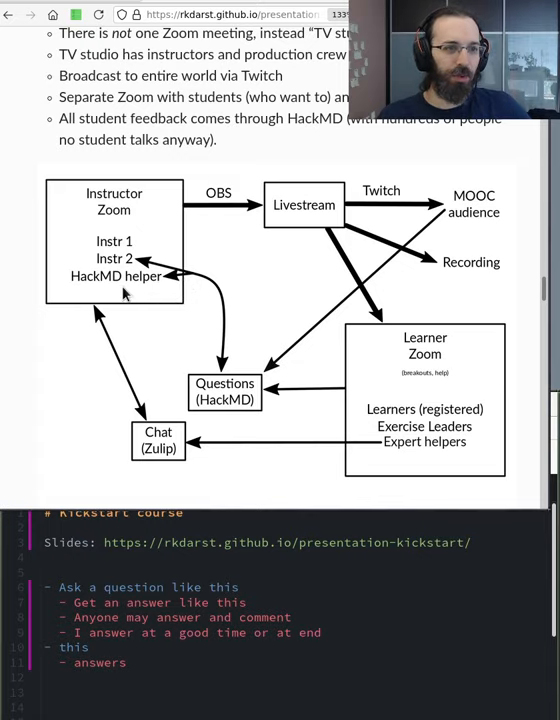
{"action": "mouse_move", "coordinate": [140, 305]}
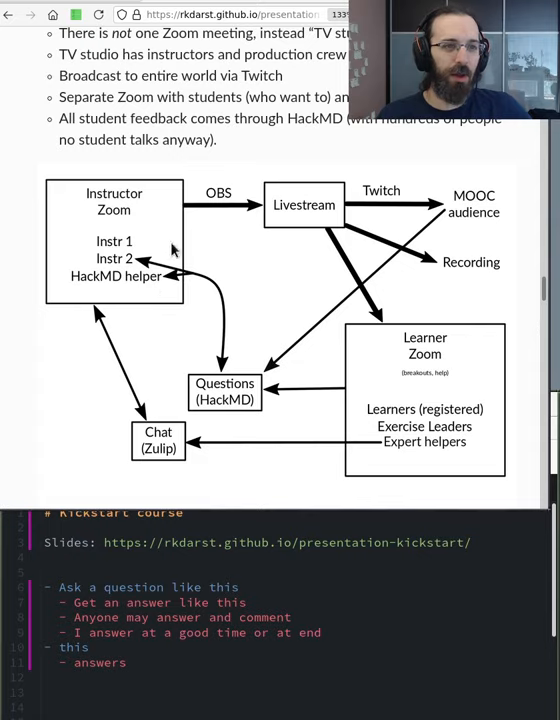
{"action": "mouse_move", "coordinate": [250, 215]}
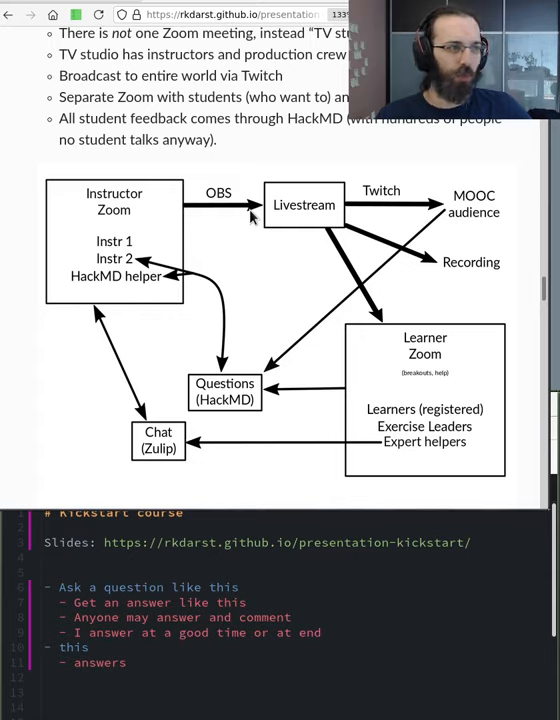
{"action": "mouse_move", "coordinate": [308, 231]}
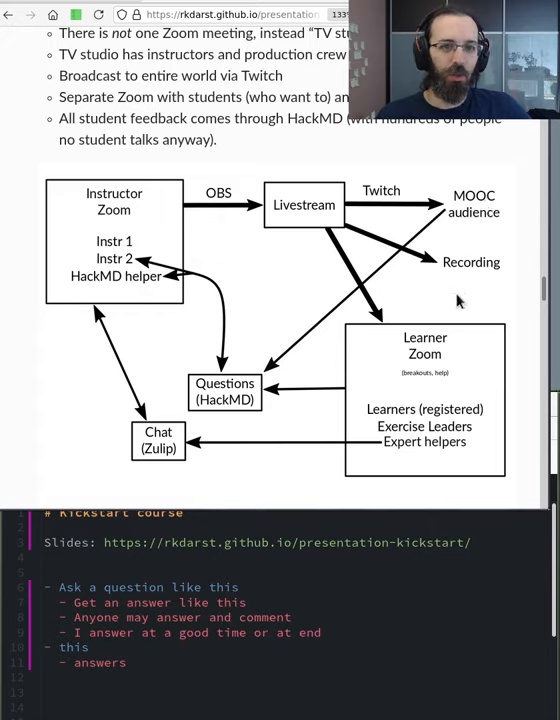
{"action": "mouse_move", "coordinate": [493, 286]}
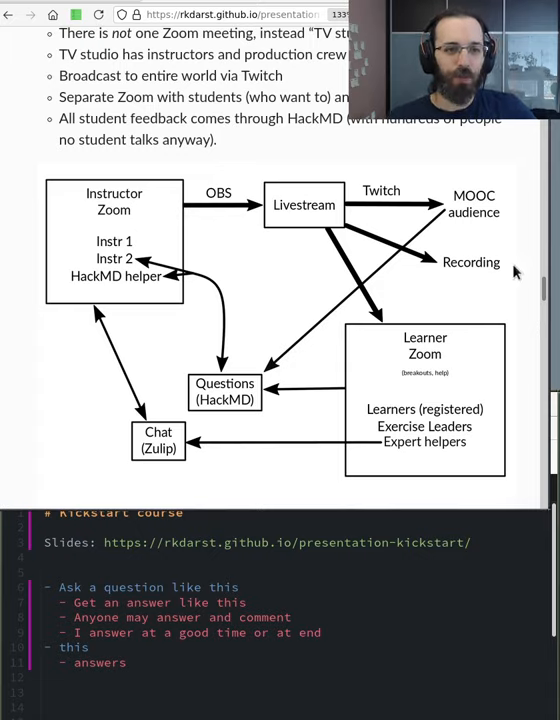
{"action": "mouse_move", "coordinate": [475, 481]}
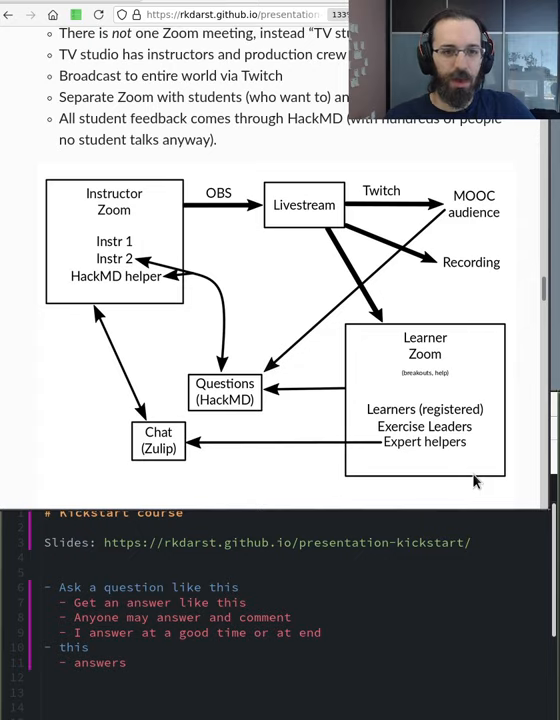
{"action": "mouse_move", "coordinate": [455, 481]}
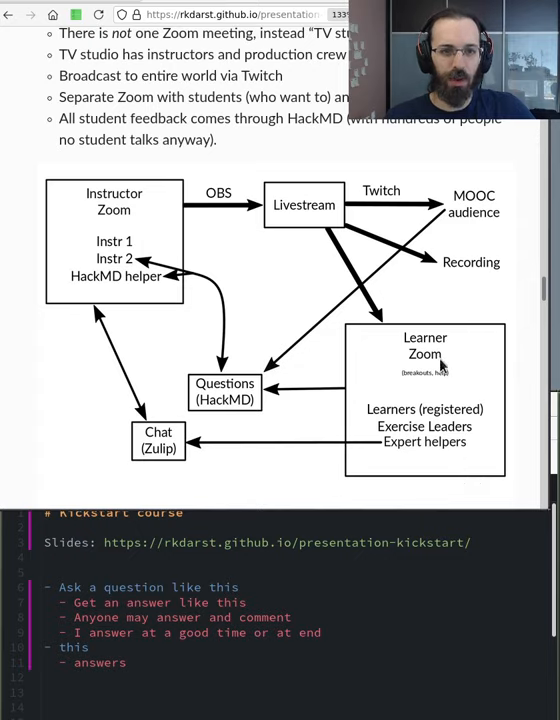
{"action": "mouse_move", "coordinate": [505, 370]}
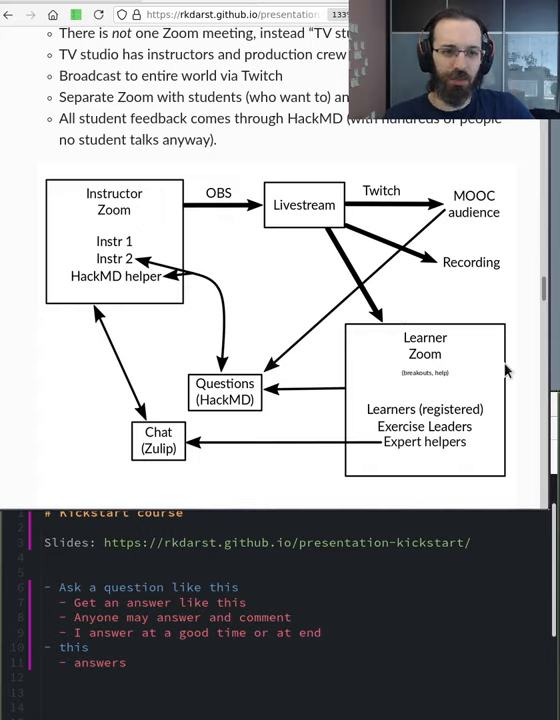
{"action": "mouse_move", "coordinate": [483, 433]}
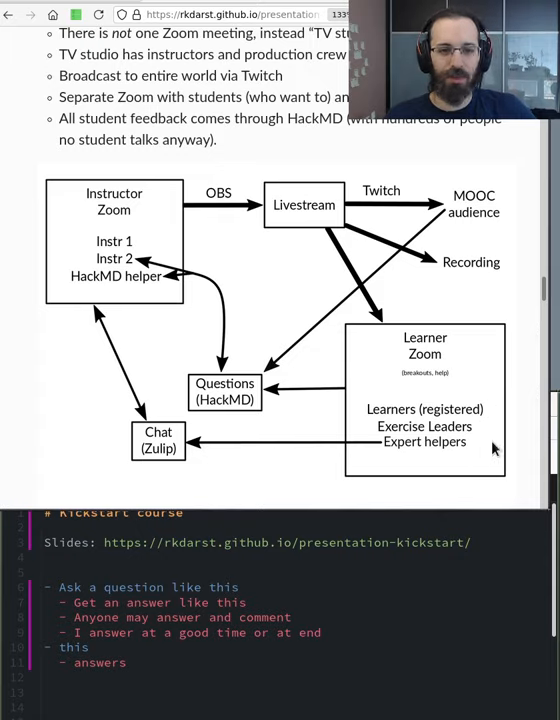
{"action": "mouse_move", "coordinate": [256, 420]}
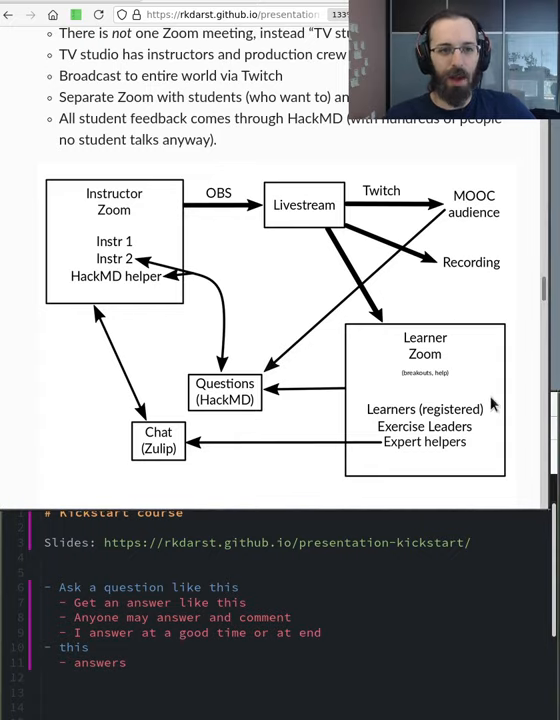
{"action": "mouse_move", "coordinate": [210, 305]}
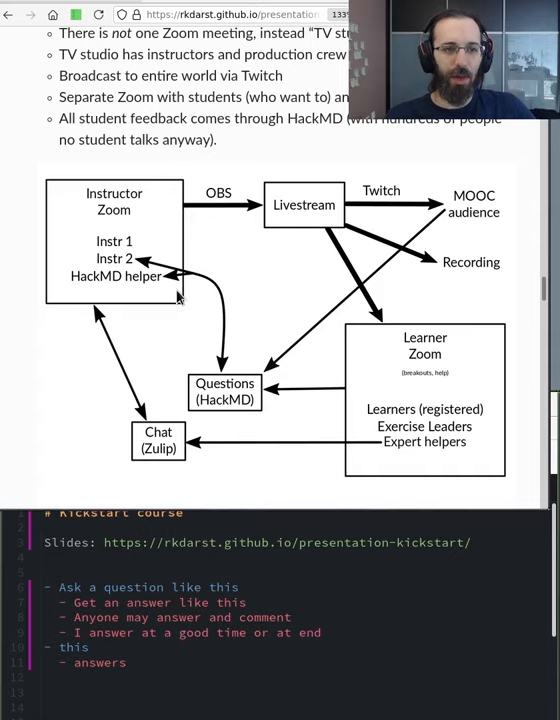
{"action": "mouse_move", "coordinate": [253, 268]}
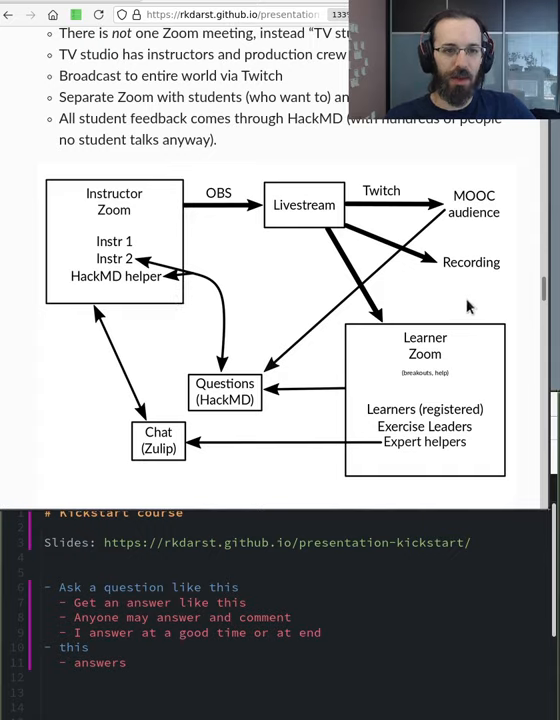
{"action": "mouse_move", "coordinate": [483, 403]}
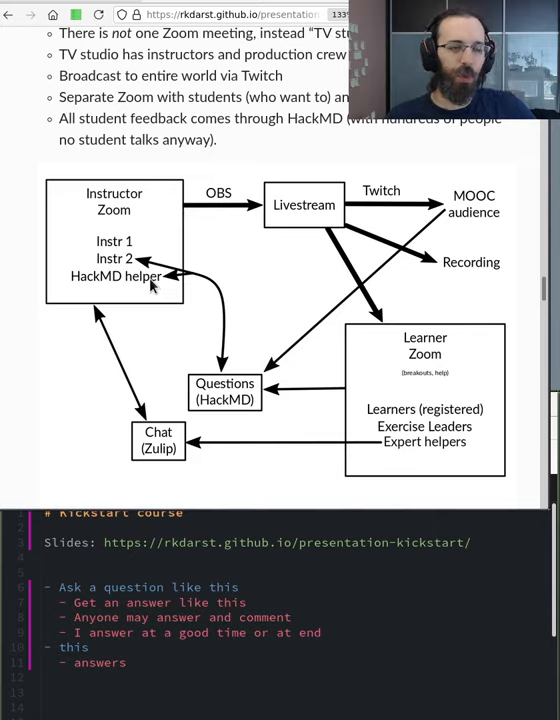
{"action": "mouse_move", "coordinate": [197, 290]}
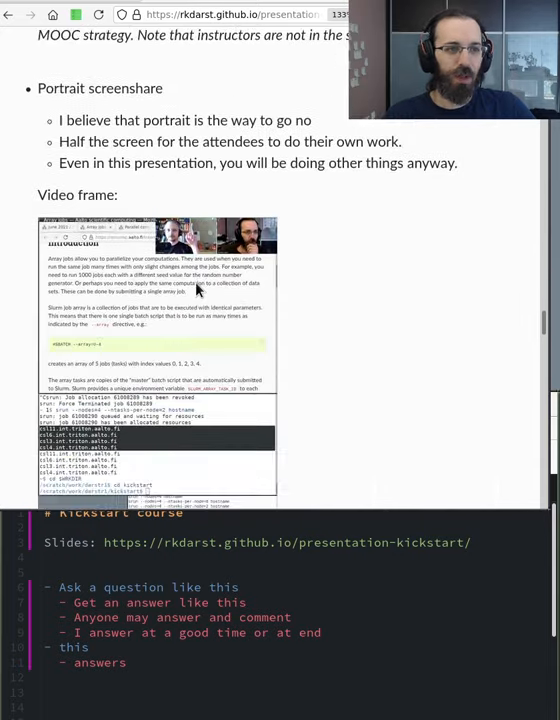
{"action": "scroll", "scroll_direction": "down", "scroll_amount": 3}
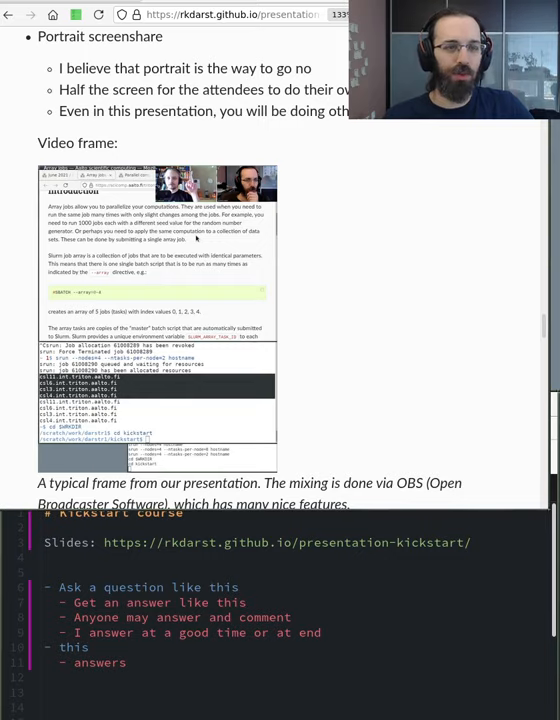
{"action": "mouse_move", "coordinate": [352, 196]}
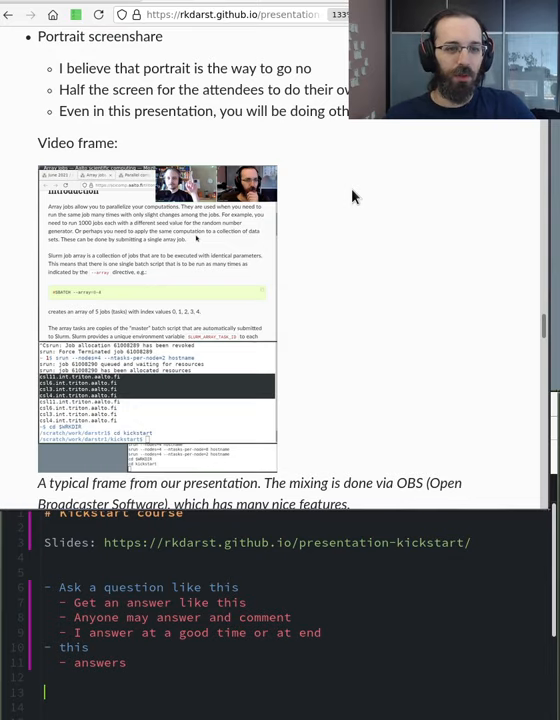
{"action": "scroll", "scroll_direction": "down", "scroll_amount": 3}
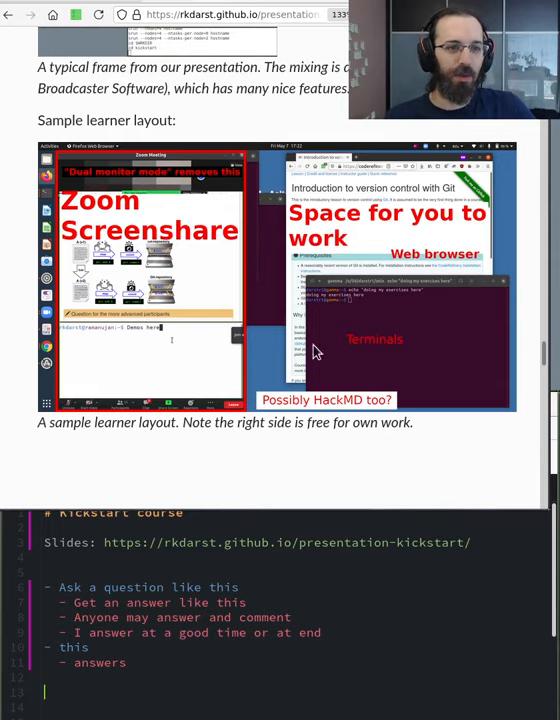
{"action": "mouse_move", "coordinate": [216, 365]}
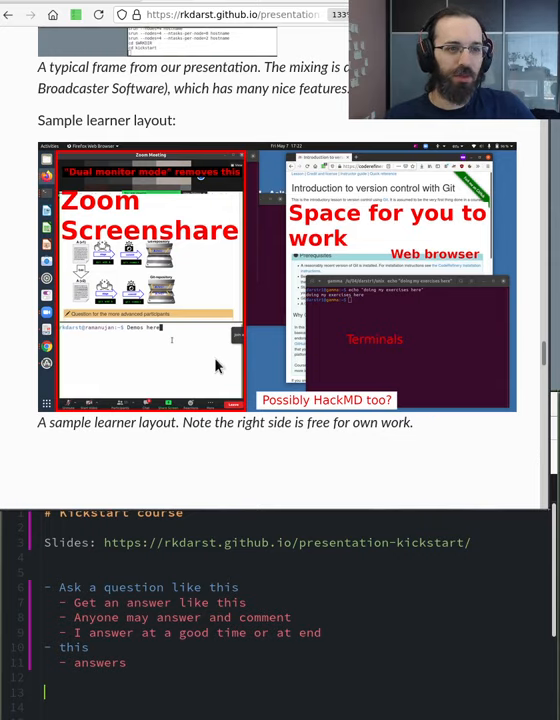
{"action": "mouse_move", "coordinate": [497, 330]}
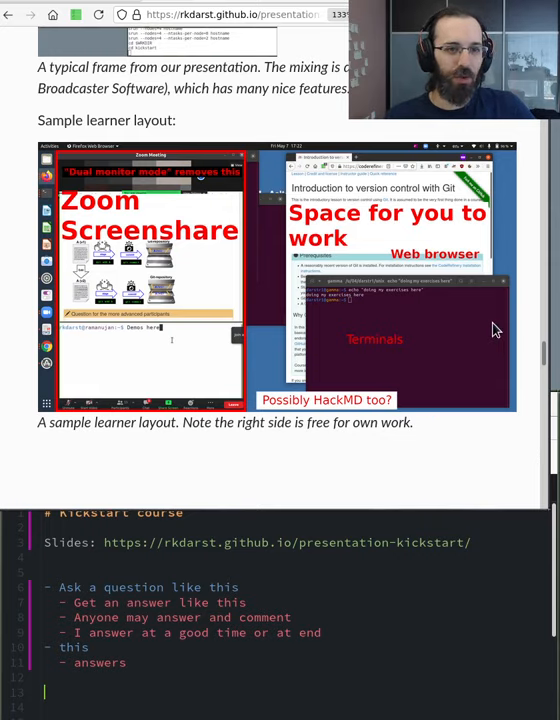
{"action": "scroll", "scroll_direction": "down", "scroll_amount": 3}
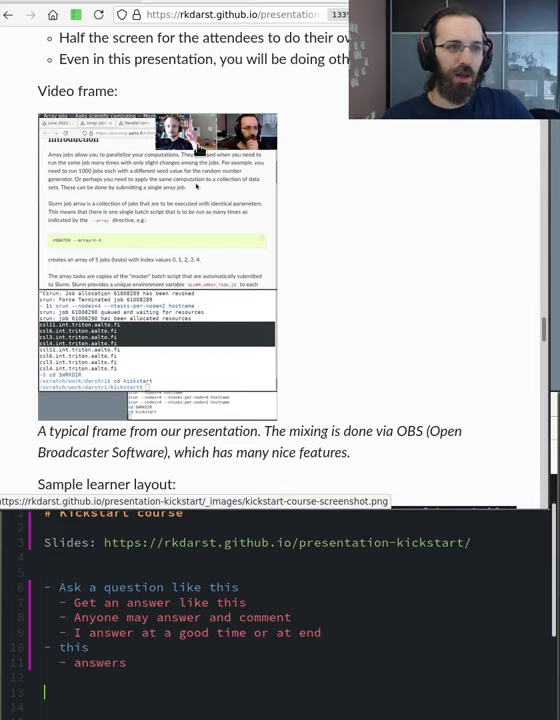
{"action": "mouse_move", "coordinate": [343, 167]}
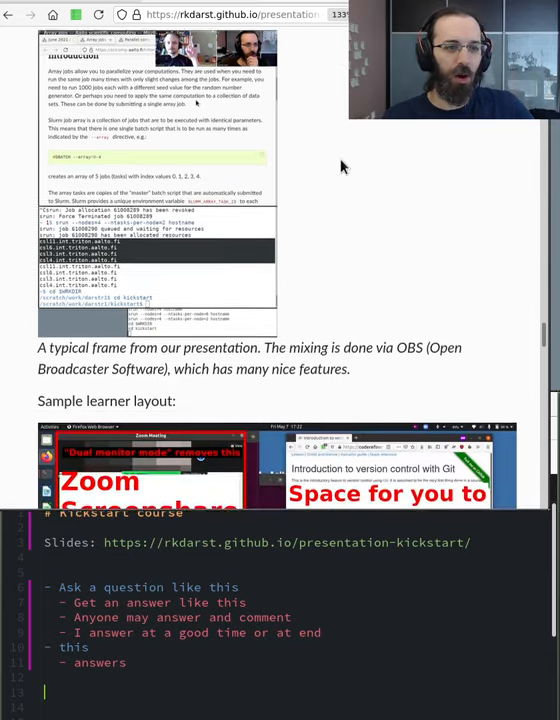
{"action": "scroll", "scroll_direction": "down", "scroll_amount": 3}
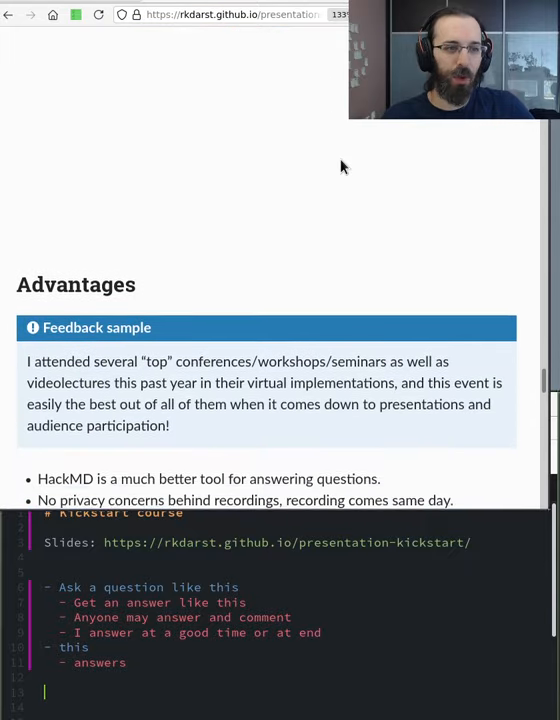
{"action": "scroll", "scroll_direction": "down", "scroll_amount": 3}
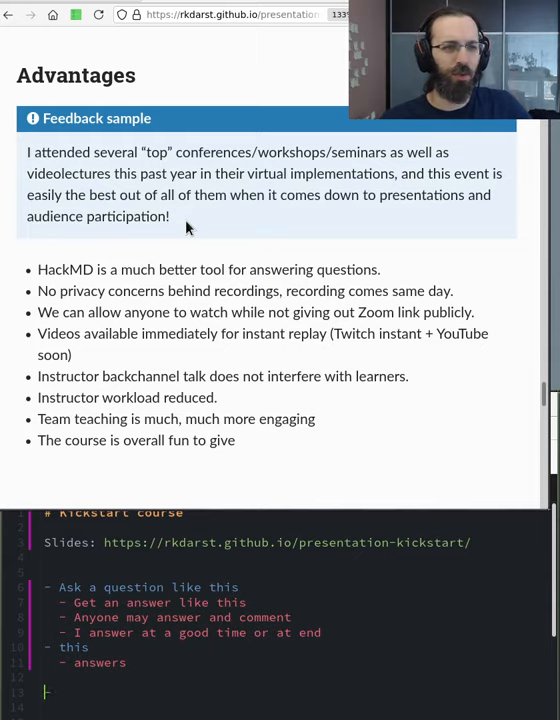
{"action": "type", "text": "Are you publishing these questions and answers later (not now but in ?"}
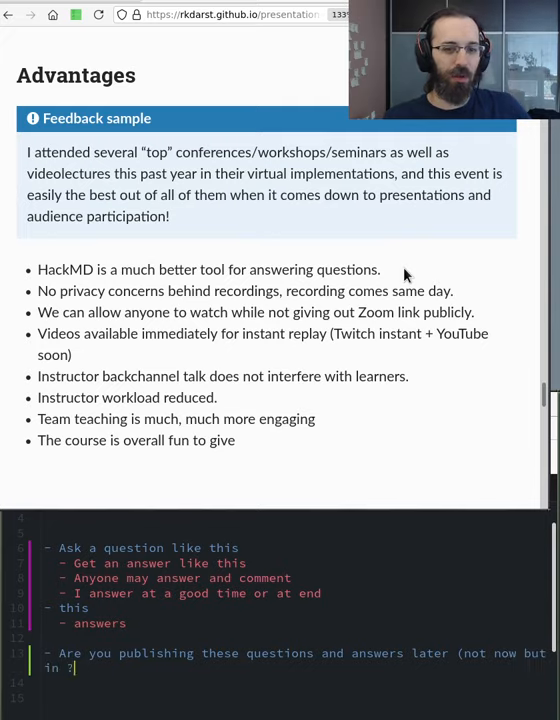
{"action": "type", "text": "general)?"}
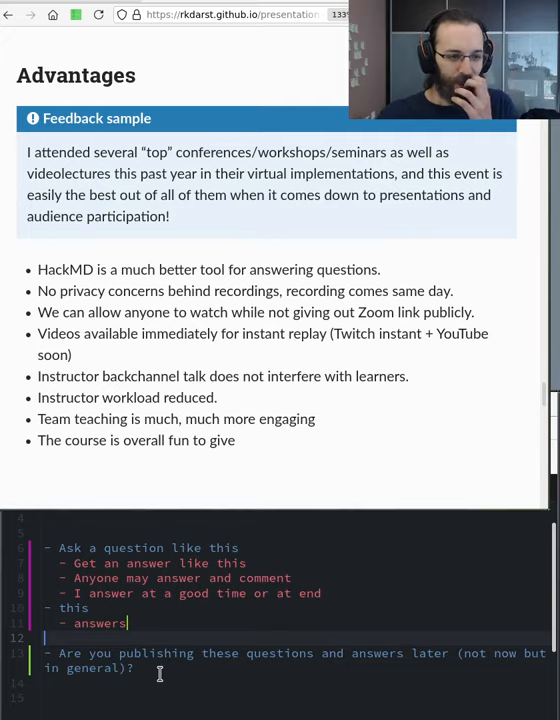
{"action": "mouse_move", "coordinate": [150, 263]}
{"action": "type", "text": "- Y"}
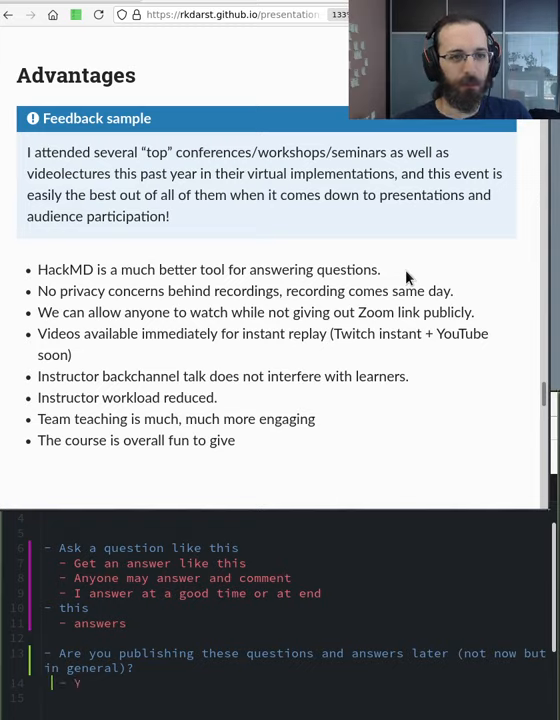
{"action": "type", "text": "es, the HackM"}
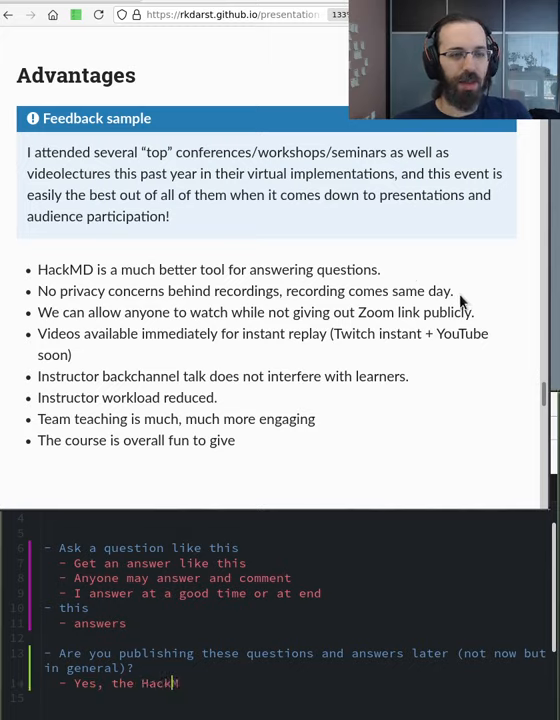
{"action": "type", "text": "questions a"}
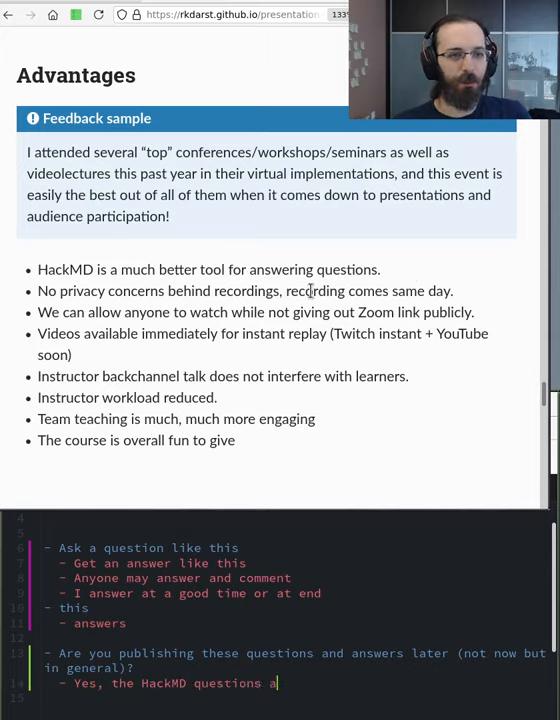
{"action": "type", "text": "nd answers are made available later"}
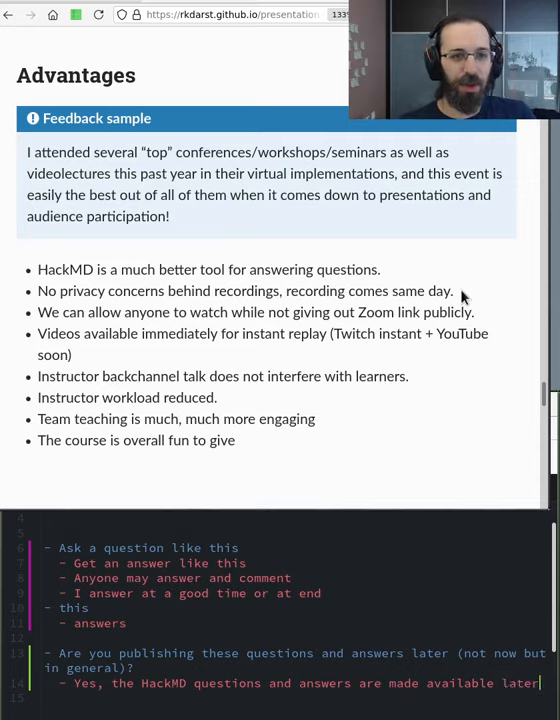
{"action": "mouse_move", "coordinate": [500, 325]}
{"action": "type", "text": "- With all the a"}
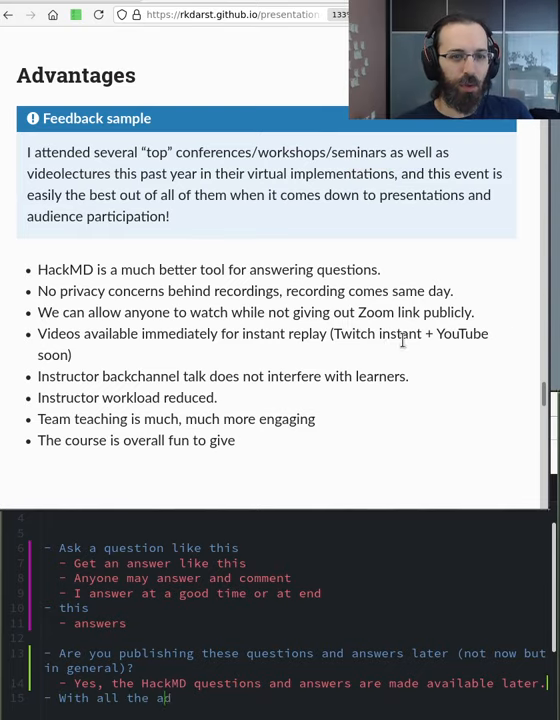
{"action": "type", "text": "diio"}
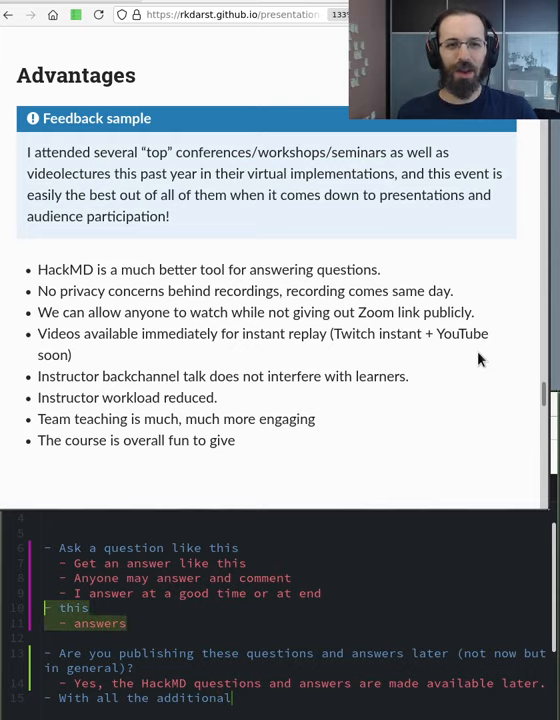
{"action": "type", "text": "technical"}
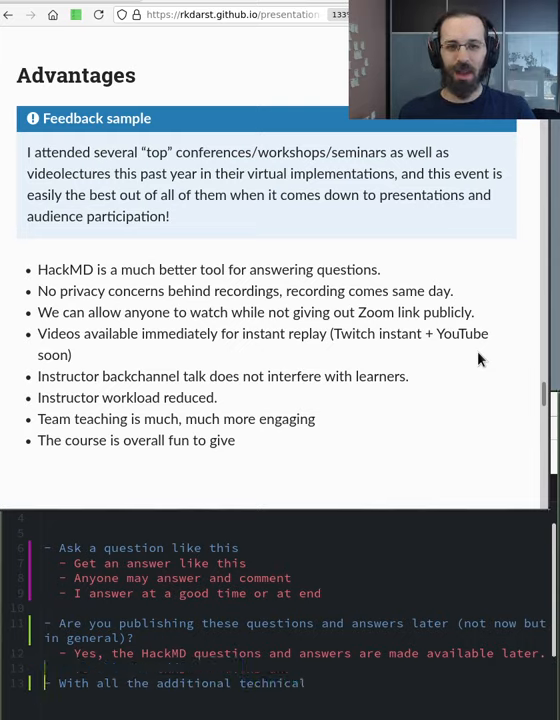
{"action": "type", "text": "setup, what is"}
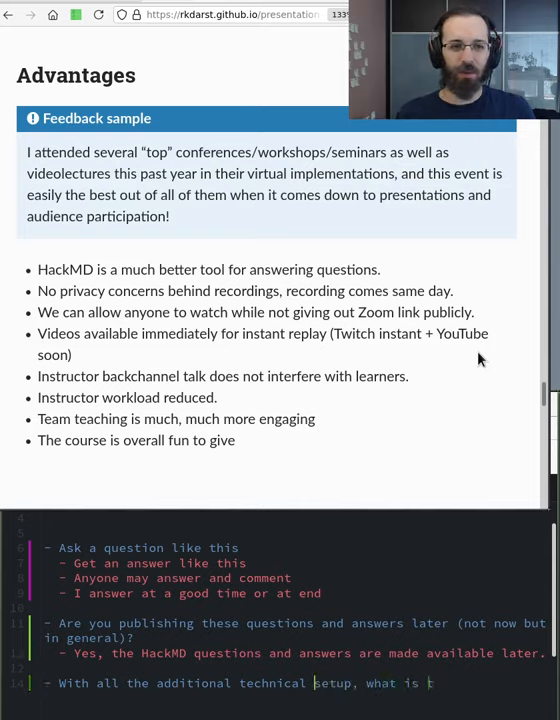
{"action": "type", "text": "the"}
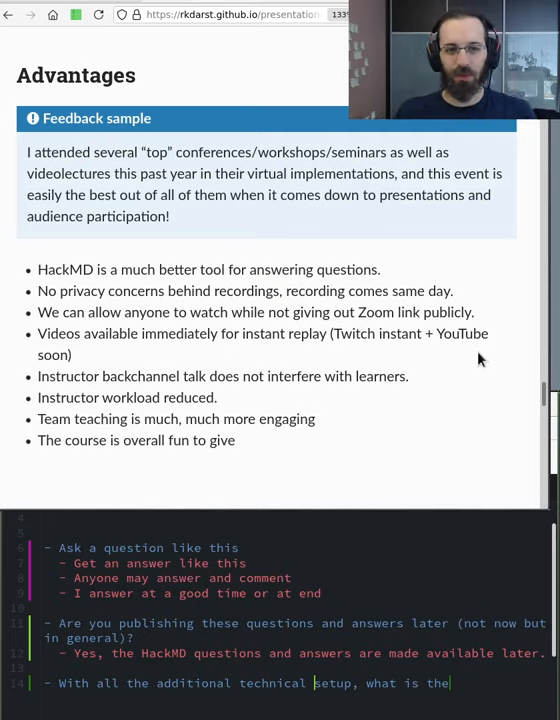
{"action": "type", "text": "extra e"}
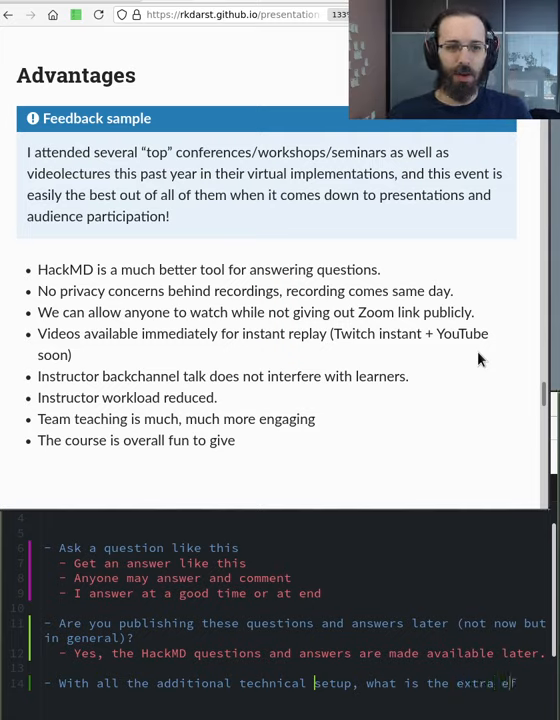
{"action": "type", "text": "fort"}
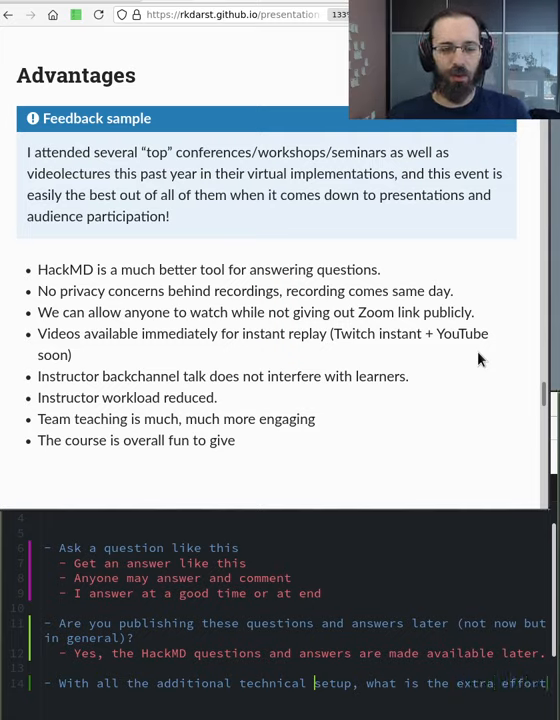
{"action": "type", "text": "needed,"}
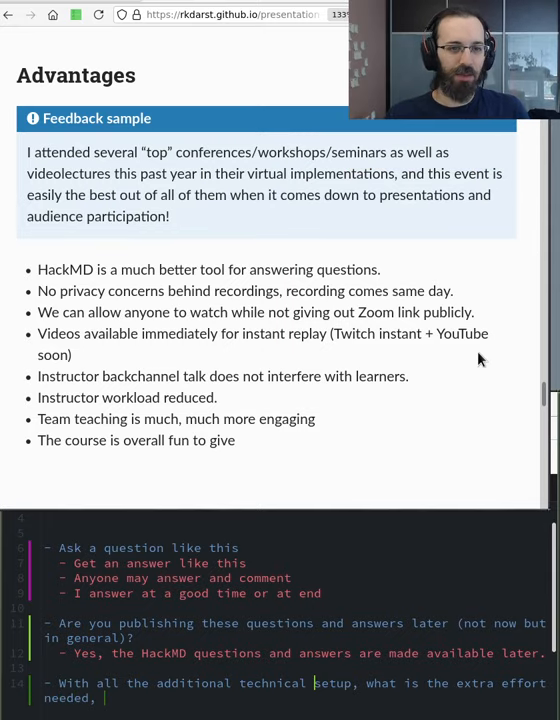
{"action": "type", "text": "c"}
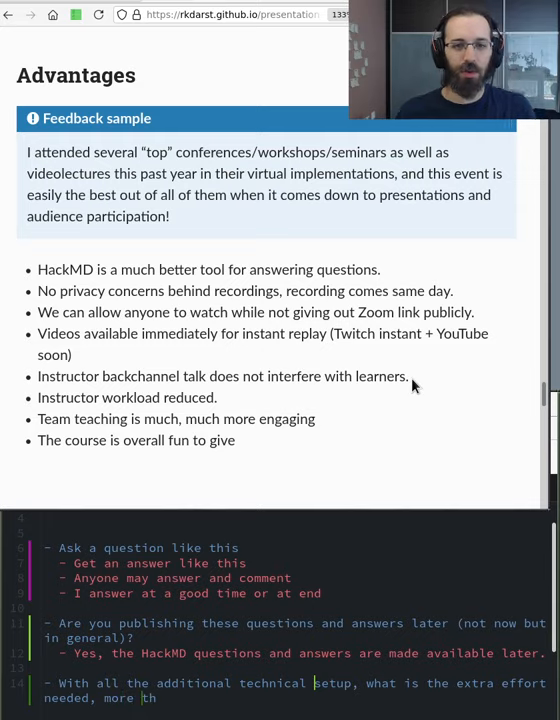
{"action": "type", "text": "aings can break"}
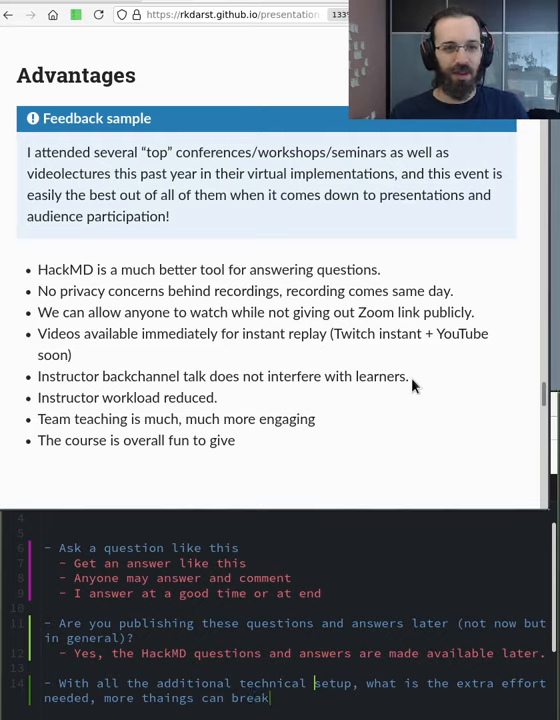
{"action": "type", "text": ", so what is the"}
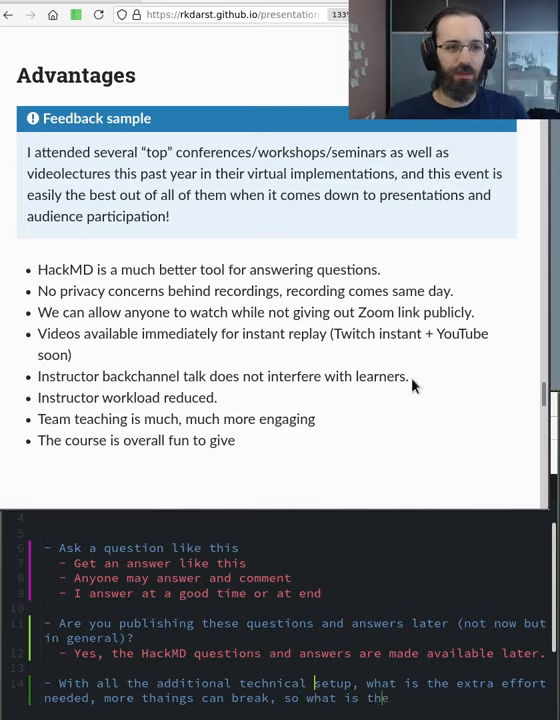
{"action": "type", "text": "backup plan"}
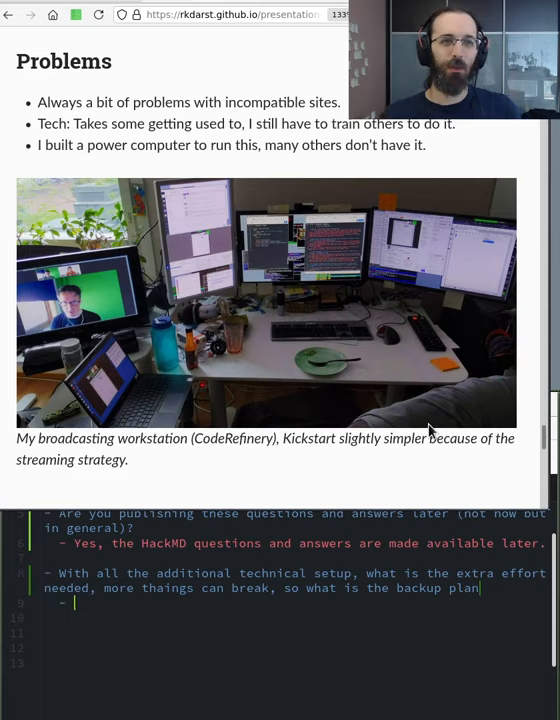
{"action": "type", "text": "ex"}
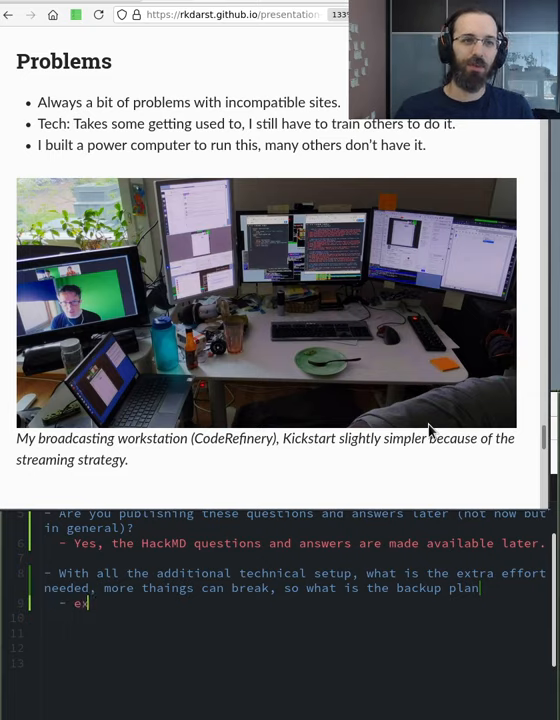
{"action": "type", "text": "xtra effort: more people n"}
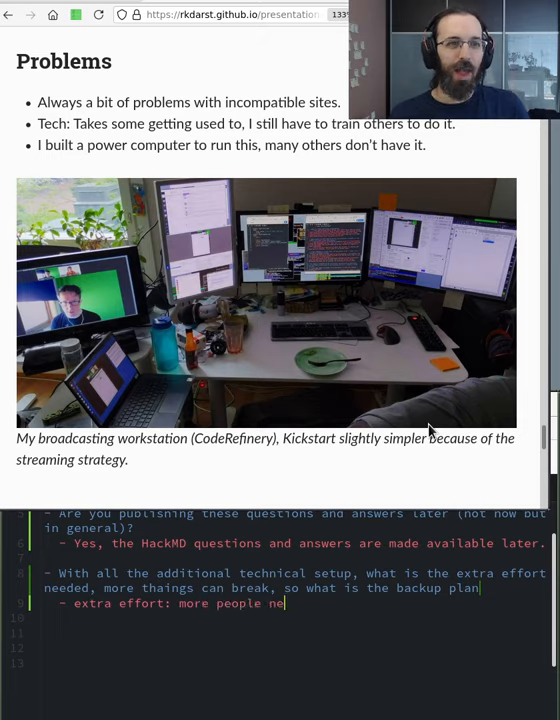
{"action": "type", "text": "eded to organ"}
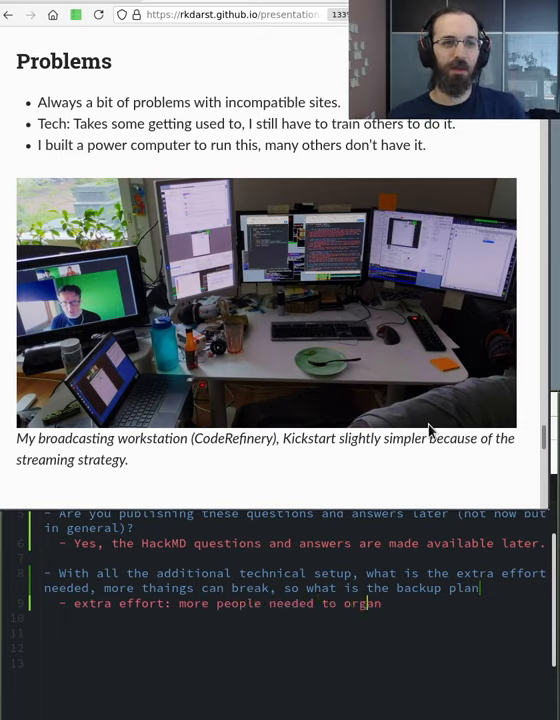
{"action": "type", "text": "ize/run"}
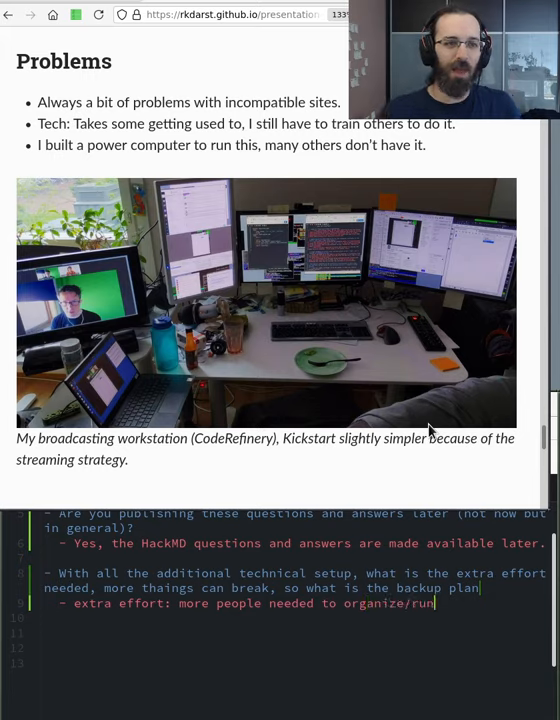
{"action": "type", "text": "."}
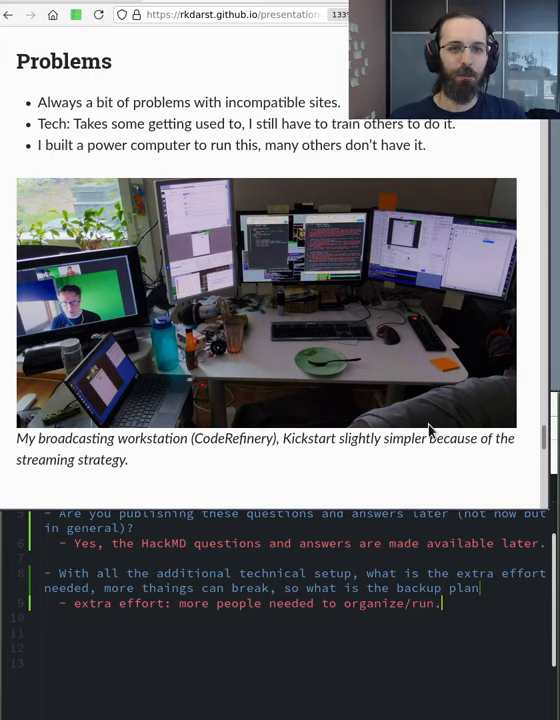
{"action": "type", "text": ","}
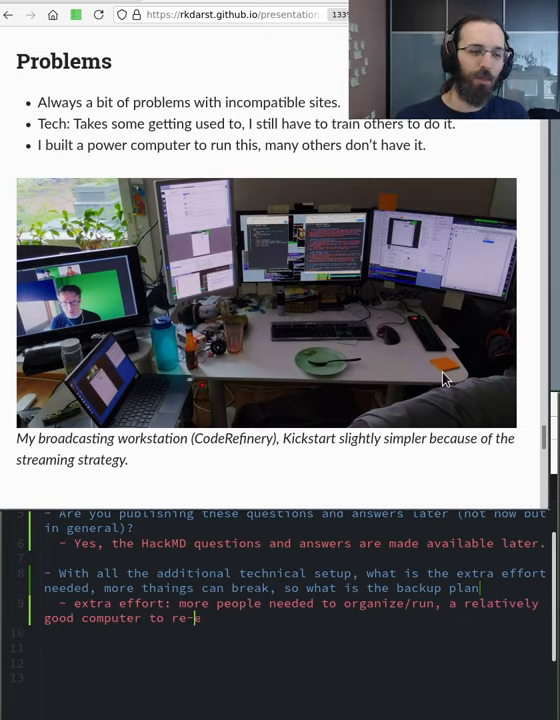
{"action": "type", "text": "ncore ()"}
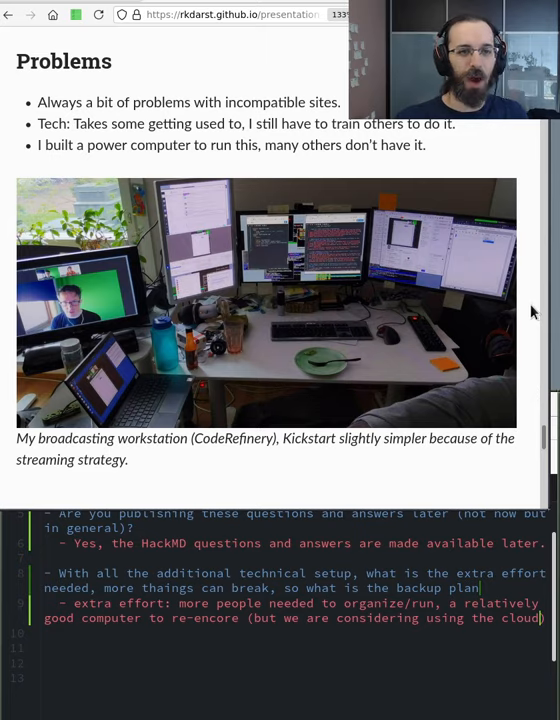
{"action": "mouse_move", "coordinate": [528, 299]}
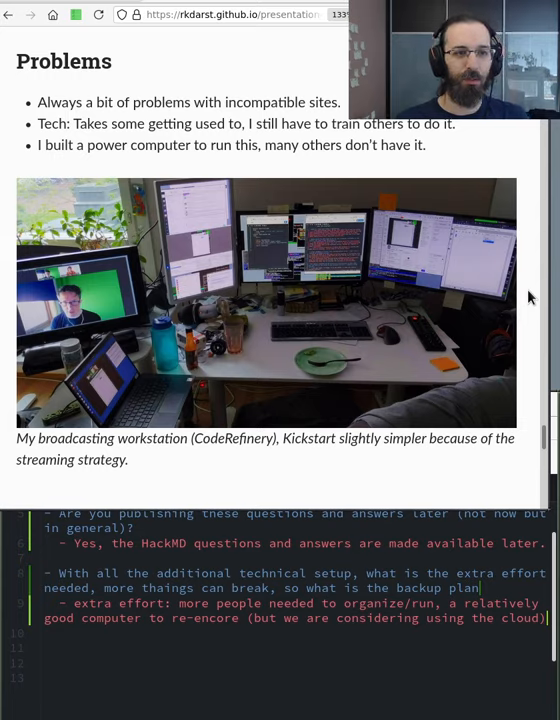
{"action": "type", "text": "cloud), more than 1 s"}
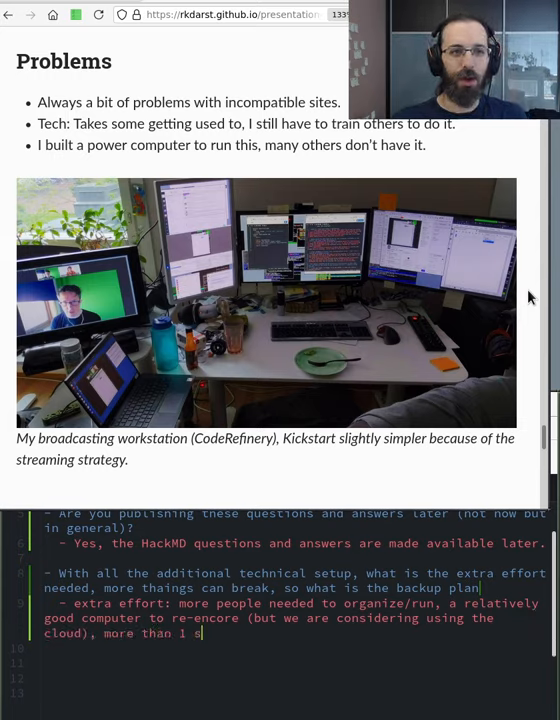
{"action": "type", "text": "creen"}
{"action": "left_click", "coordinate": [294, 649]}
{"action": "type", "text": "- backup plan: train others how they can train this way so that "}
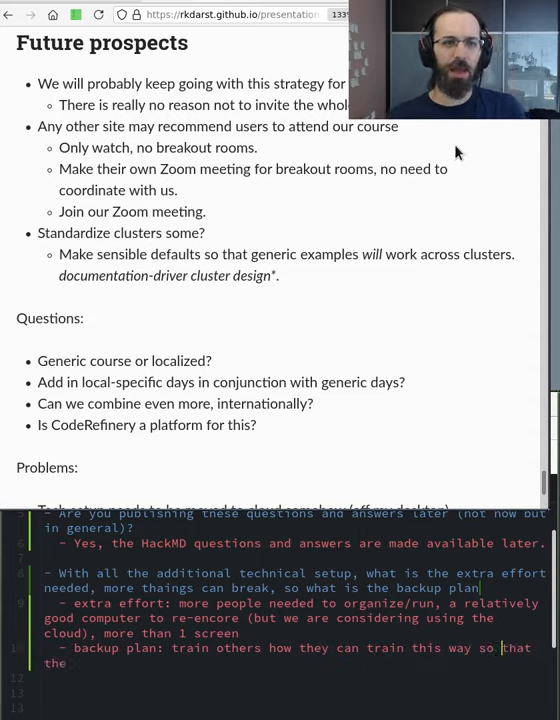
{"action": "type", "text": "they can take over (O)"}
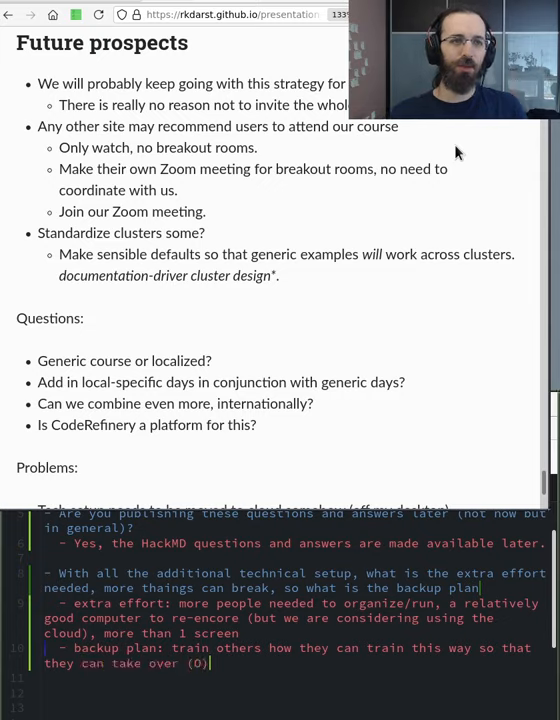
{"action": "type", "text": "OBS"}
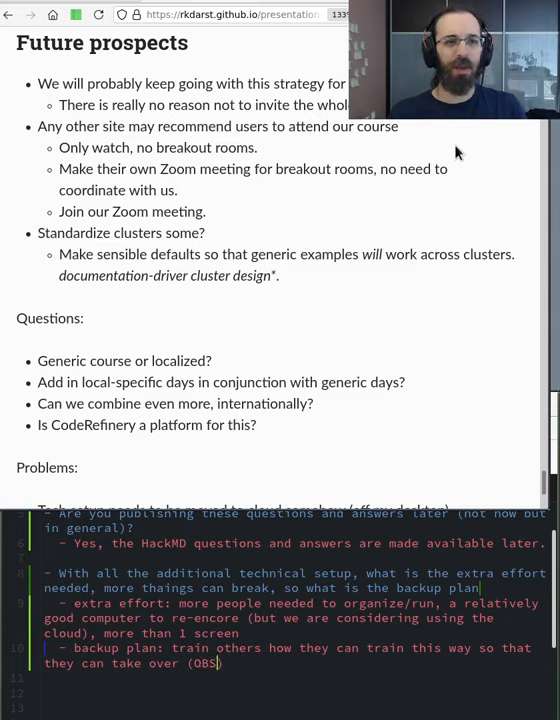
{"action": "type", "text": ", ste"}
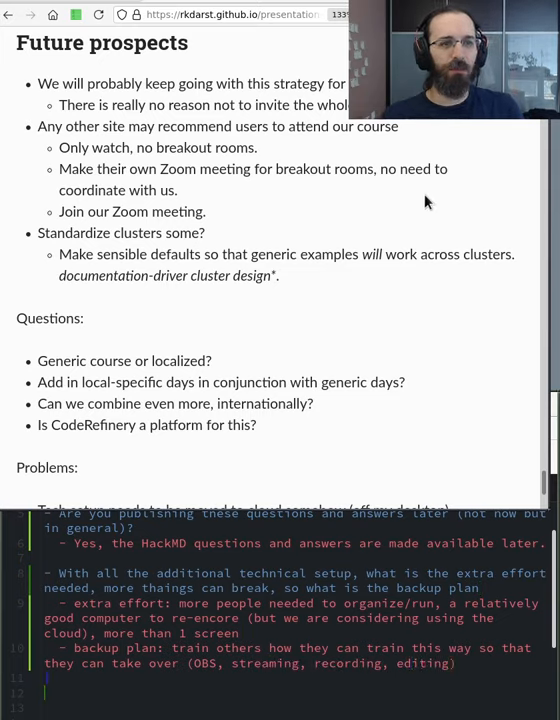
{"action": "mouse_move", "coordinate": [440, 198]}
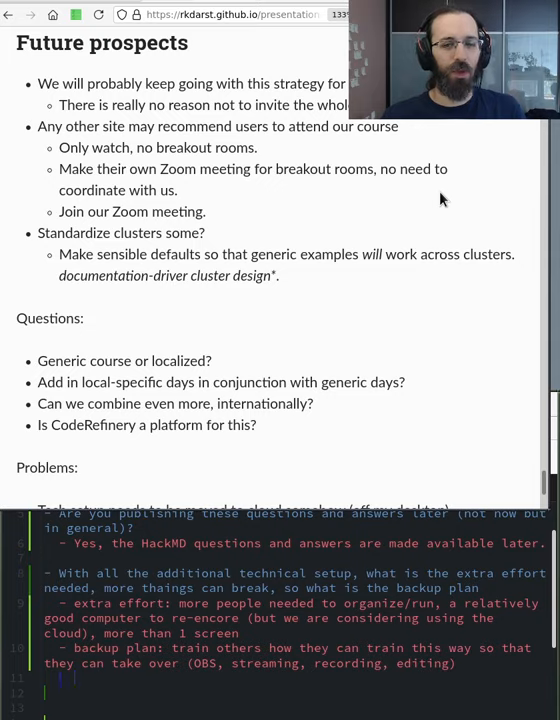
{"action": "type", "text": "besides the pr"}
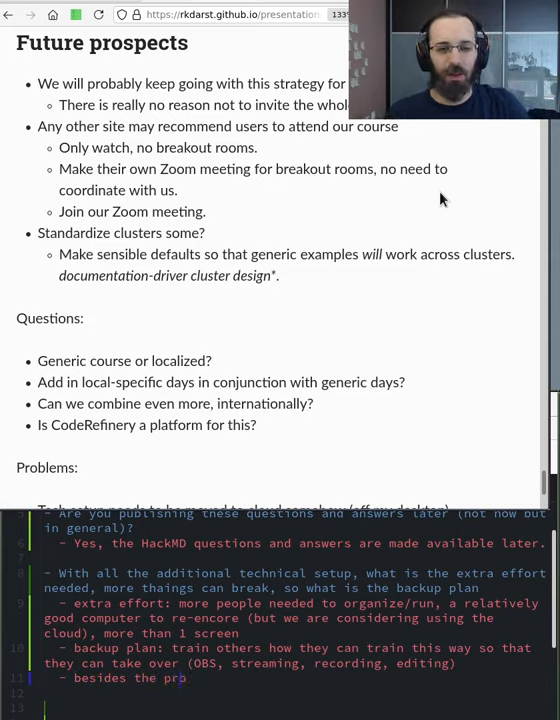
{"action": "type", "text": "o\""}
{"action": "left_click", "coordinate": [292, 707]}
{"action": "type", "text": "- How does continues evaluation work (learner pulse)?"}
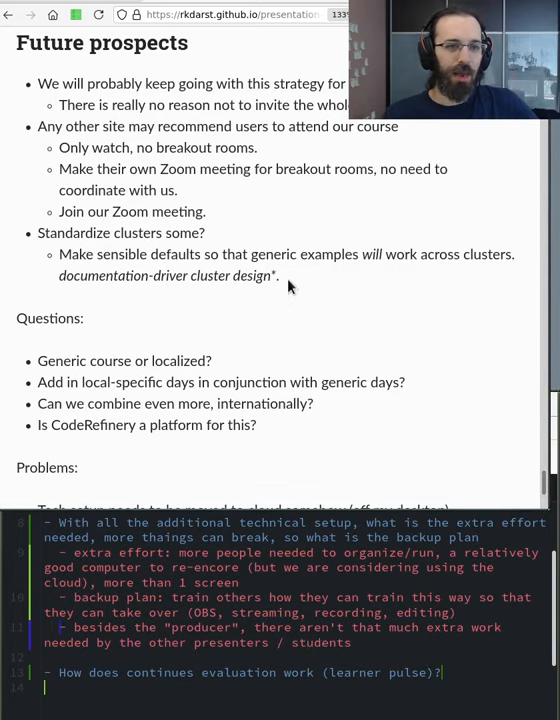
{"action": "type", "text": "[name]"}
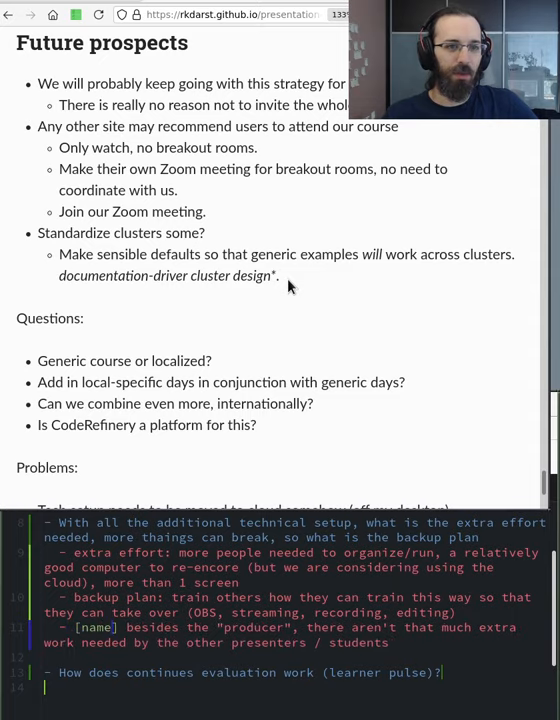
{"action": "type", "text": "=simo"}
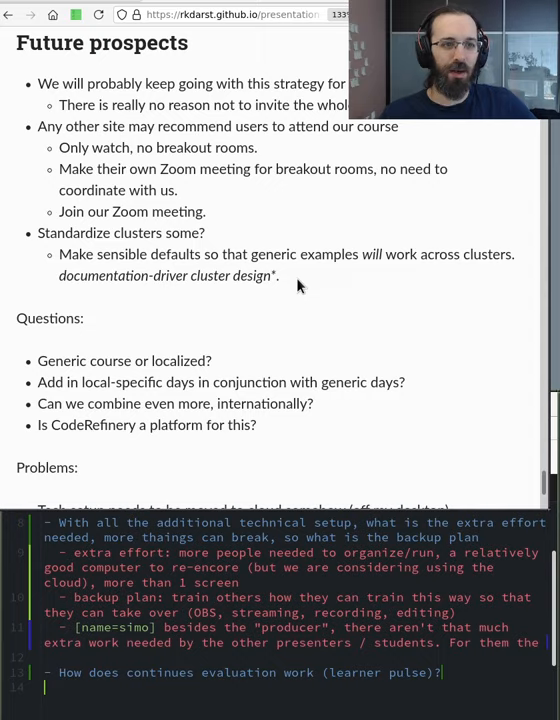
{"action": "type", "text": "fre"}
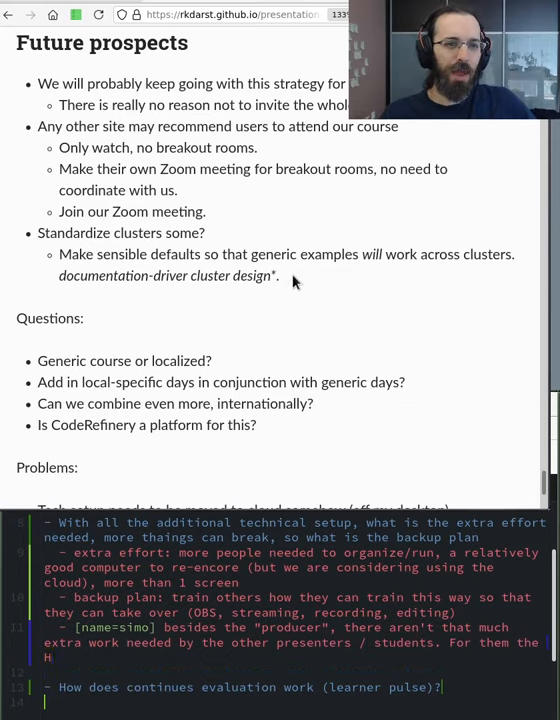
{"action": "type", "text": "ackmd allows for asking"}
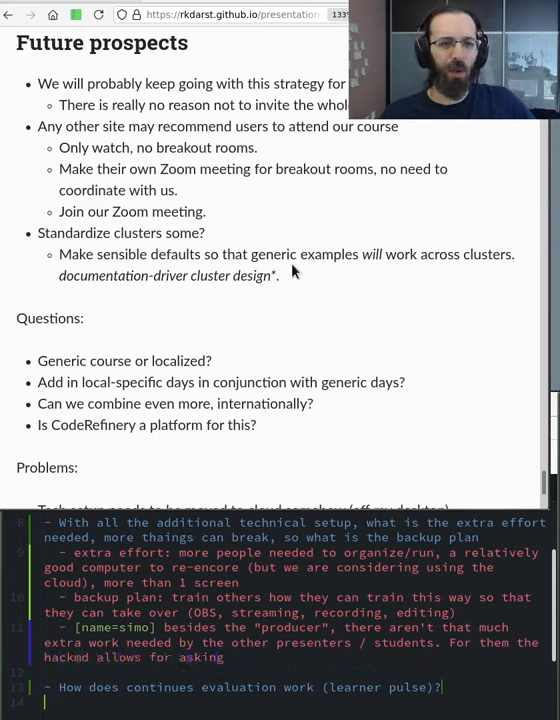
{"action": "type", "text": "of \"\""}
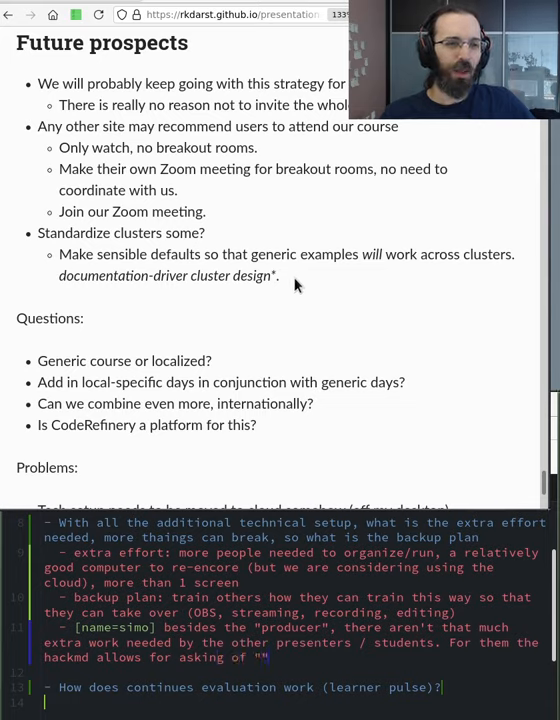
{"action": "type", "text": "stupid"}
{"action": "left_click", "coordinate": [280, 672]}
{"action": "type", "text": "- good point"}
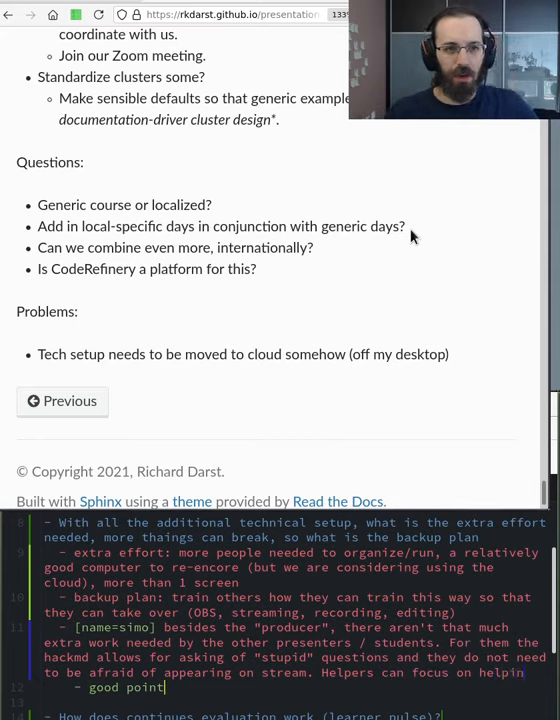
{"action": "type", "text": ", we"}
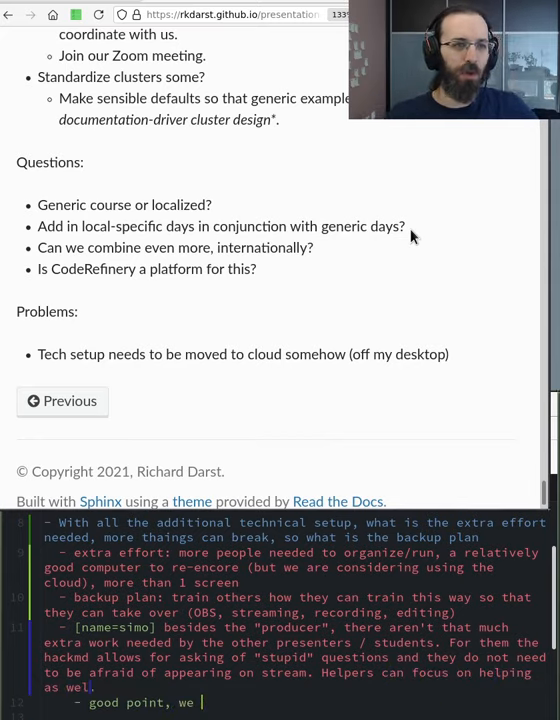
{"action": "type", "text": "have also seen that barrier to ask questions is lower and more questsions get asked"}
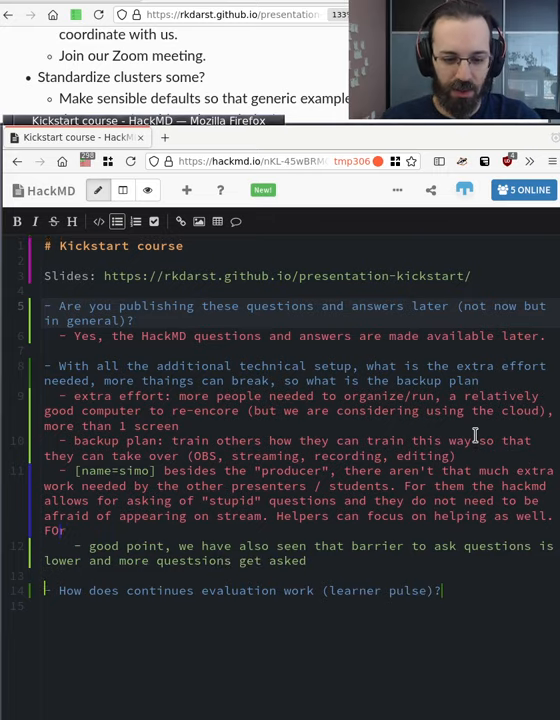
{"action": "type", "text": "presenters, the"}
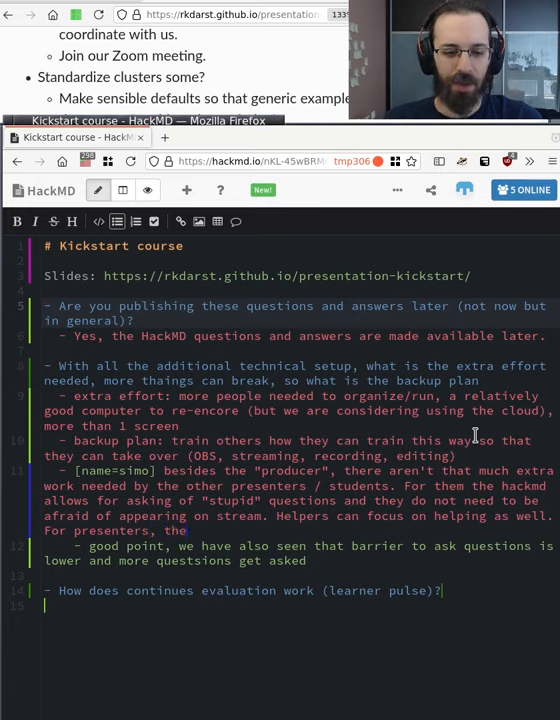
{"action": "type", "text": "intera"}
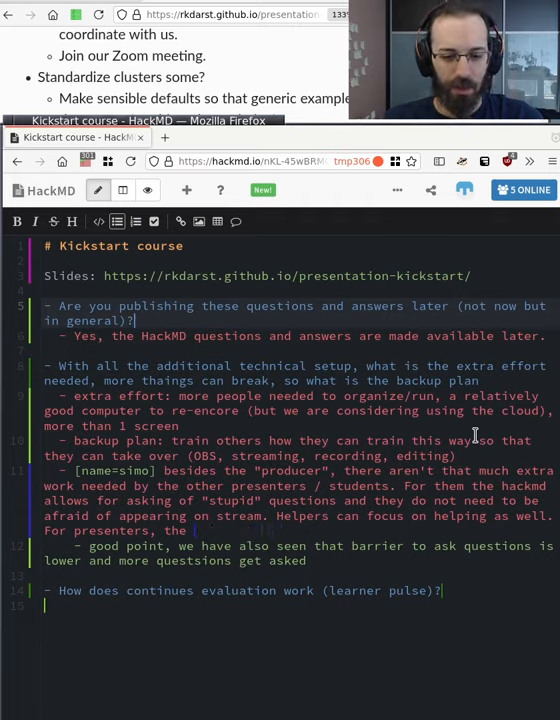
{"action": "type", "text": "presentation is as"}
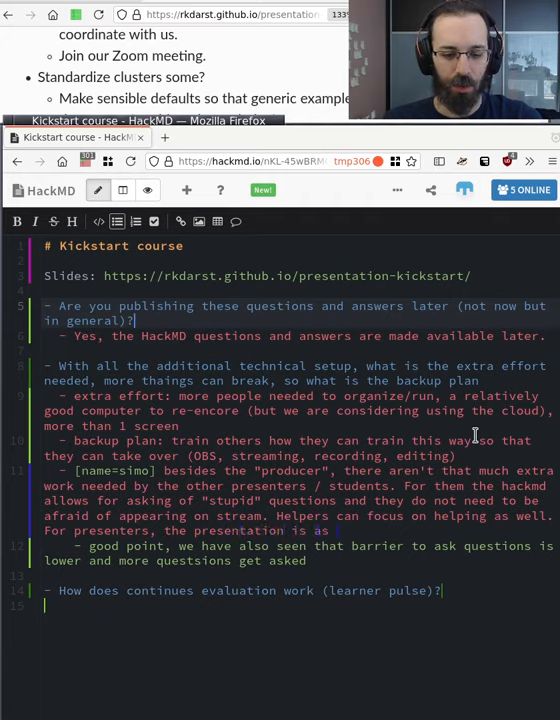
{"action": "type", "text": "normal zoom presentation."}
{"action": "left_click", "coordinate": [297, 575]}
{"action": "type", "text": "- [name=simo"}
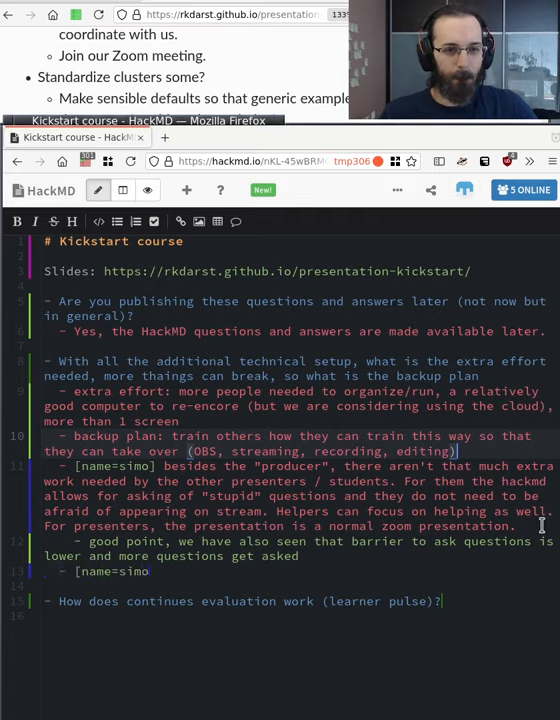
{"action": "type", "text": "do"}
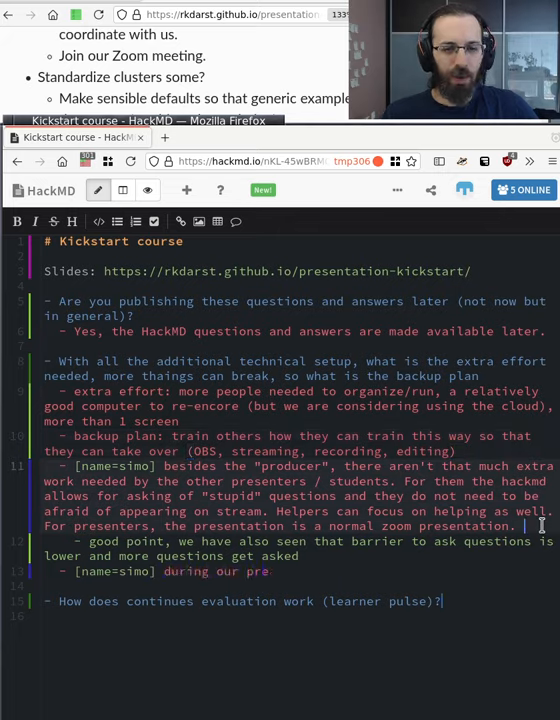
{"action": "type", "text": "vious course,"}
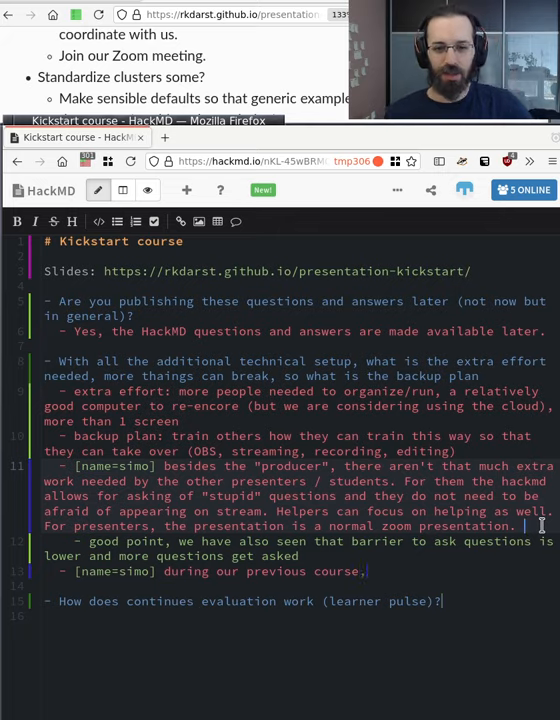
{"action": "type", "text": "T"}
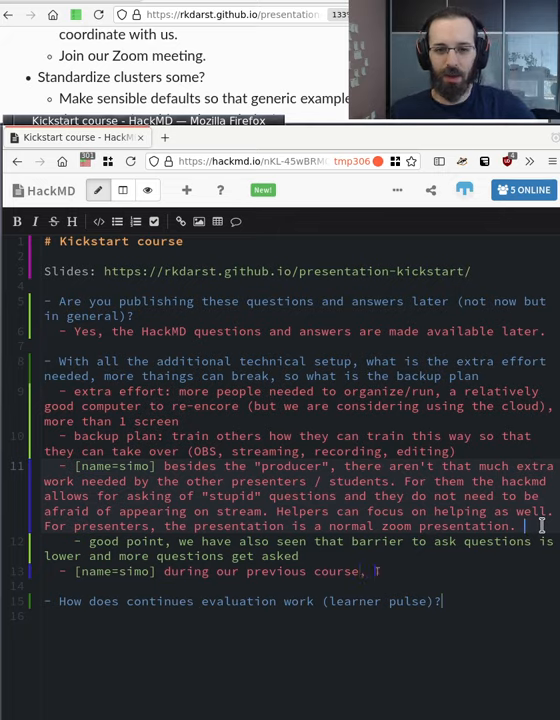
{"action": "type", "text": "witch broke (the)"}
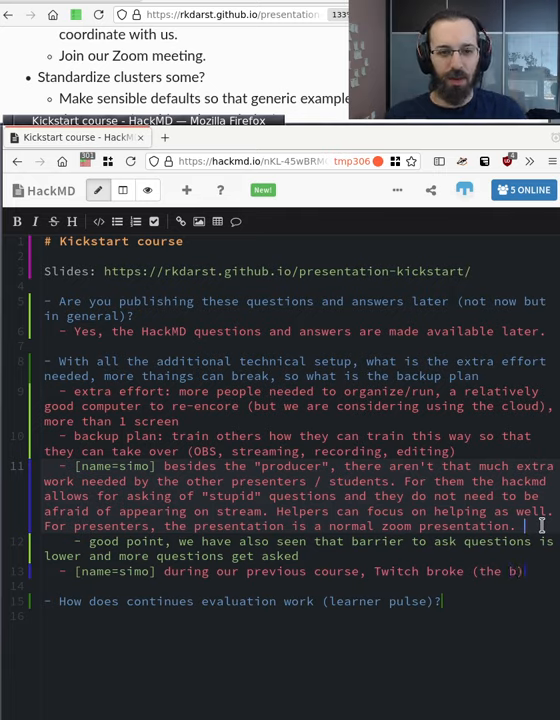
{"action": "type", "text": "ig"}
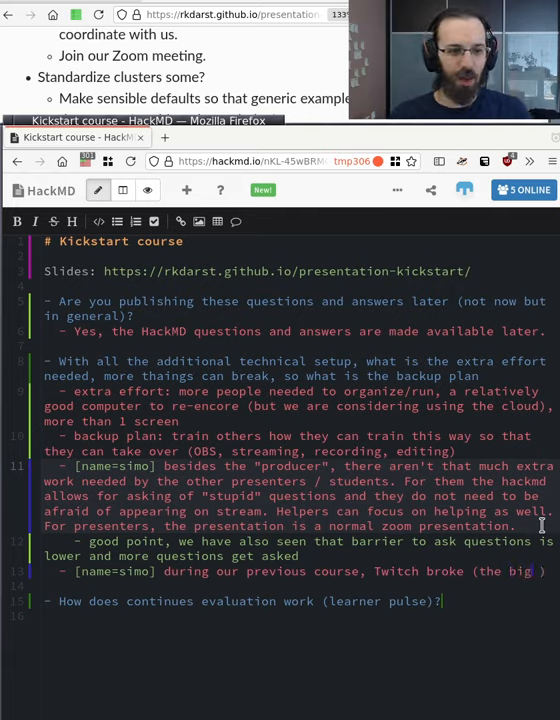
{"action": "type", "text": "internet )"}
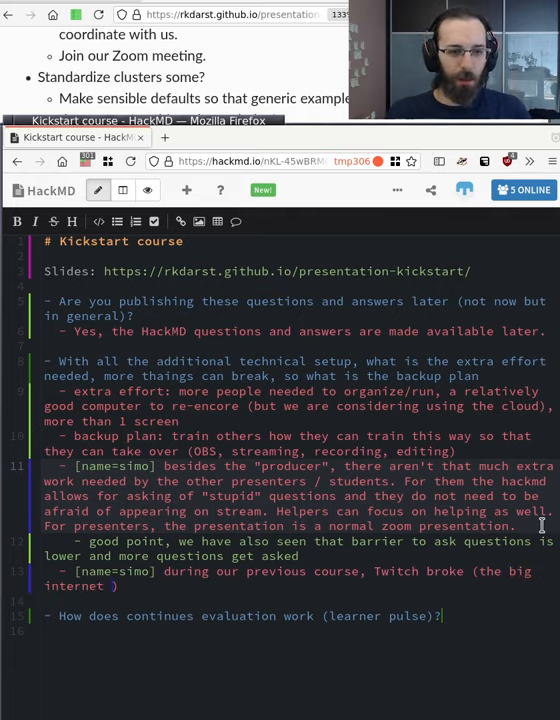
{"action": "type", "text": "problem that happened o"}
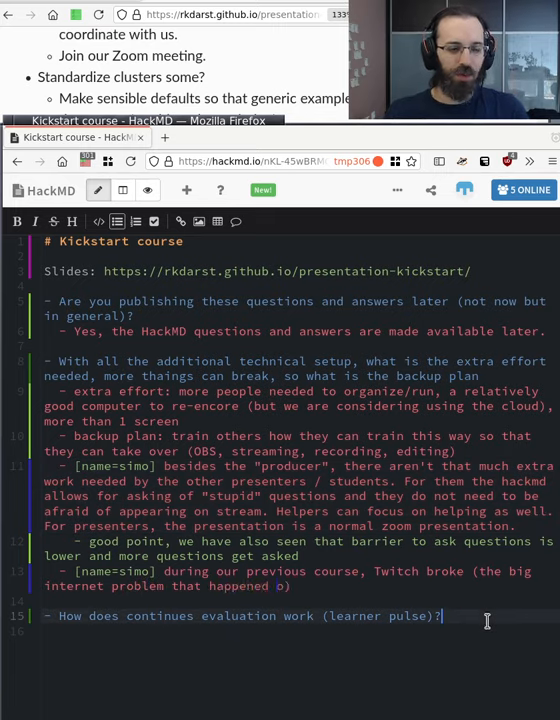
{"action": "type", "text": "n Tru"}
{"action": "type", "text": "- What is the instructor"}
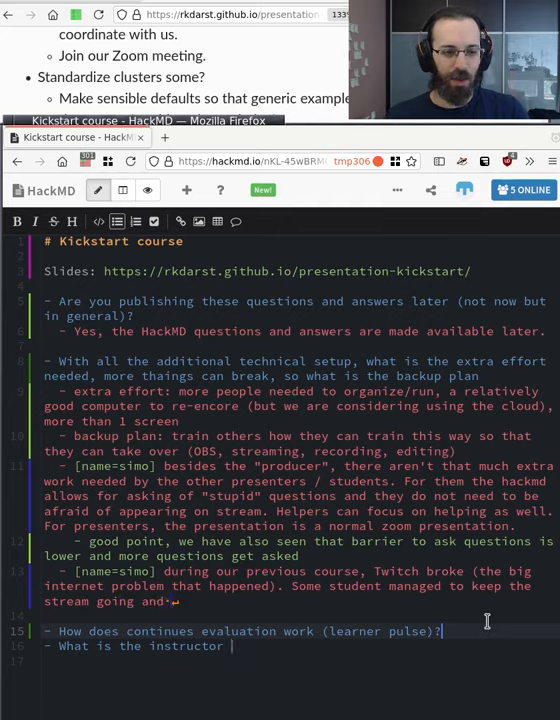
{"action": "type", "text": "participant ratio?"}
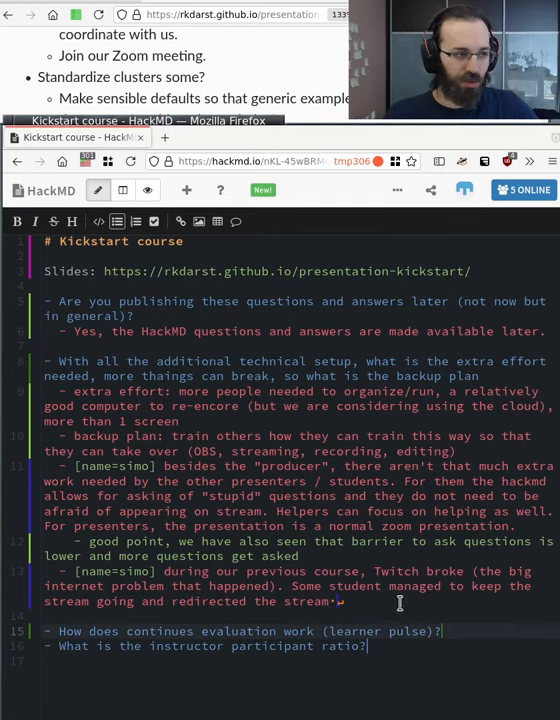
{"action": "type", "text": "to the student zoom call. Eventually e"}
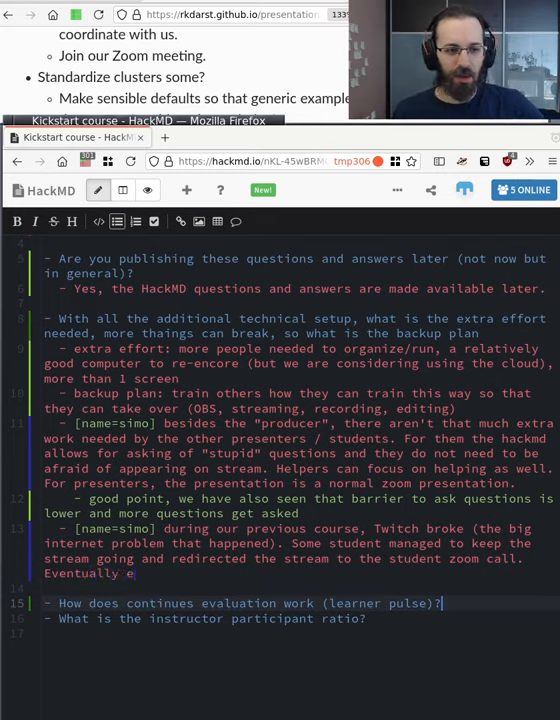
{"action": "type", "text": "veryth"}
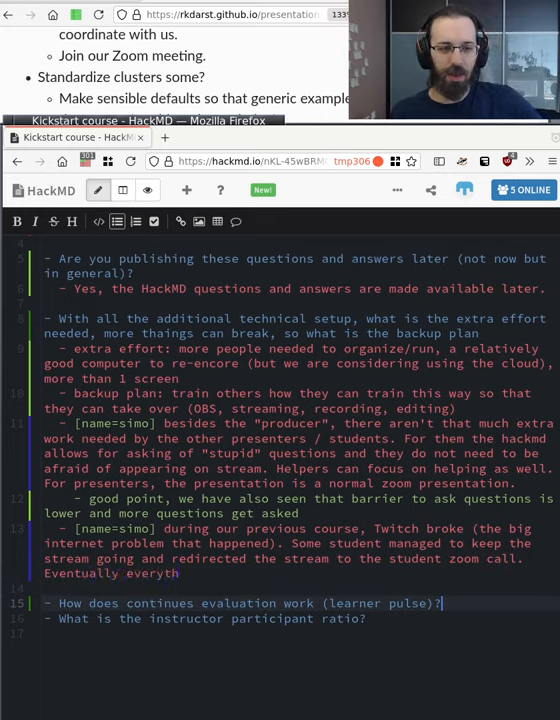
{"action": "type", "text": "ing"}
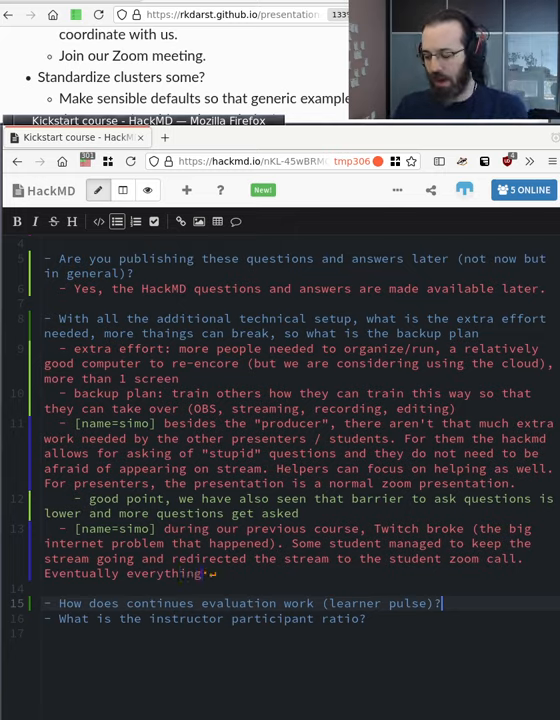
{"action": "type", "text": "went"}
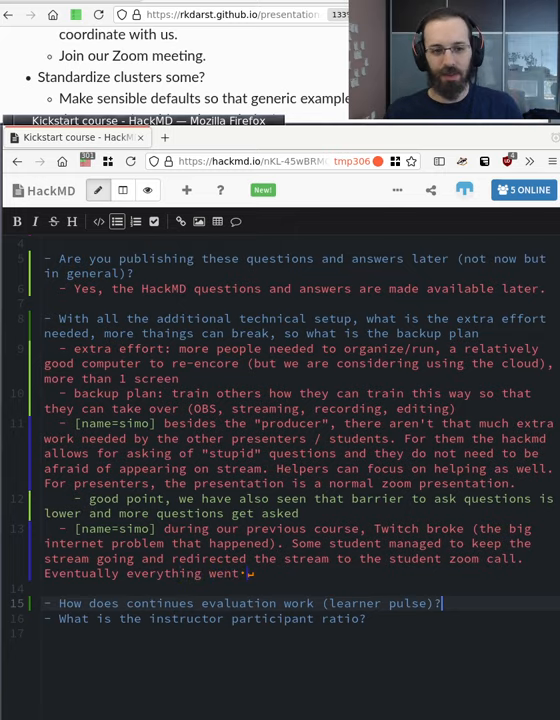
{"action": "type", "text": "fine and we did not need to take any breaks. By"}
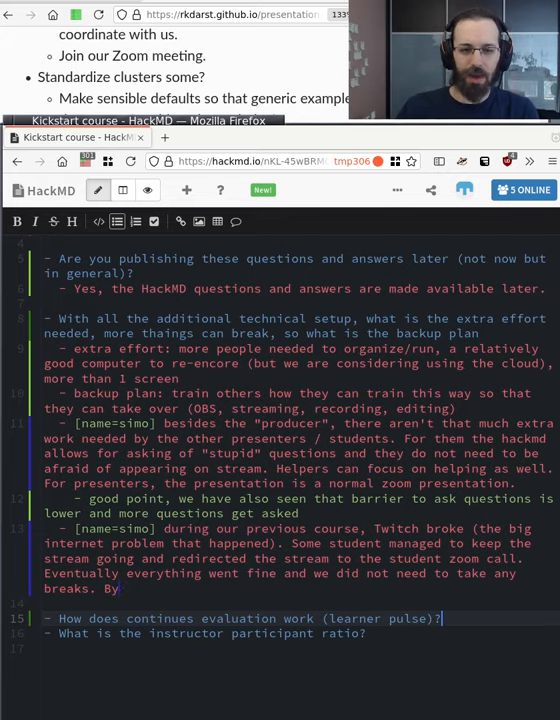
{"action": "type", "text": "separ"}
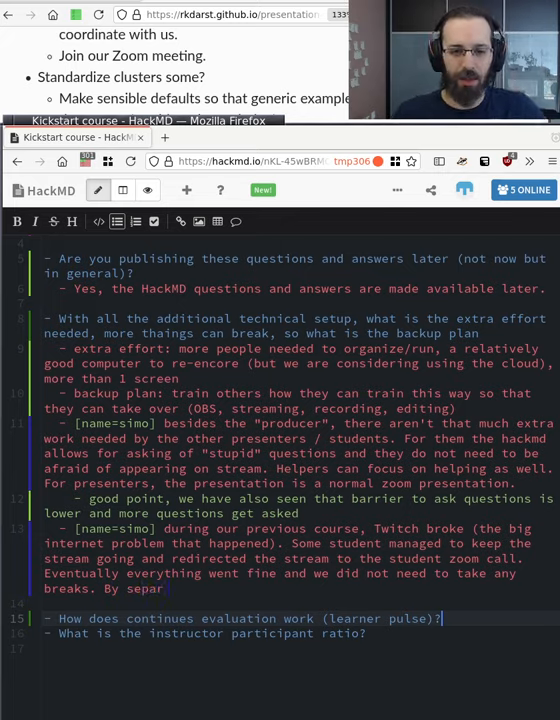
{"action": "type", "text": "ating"}
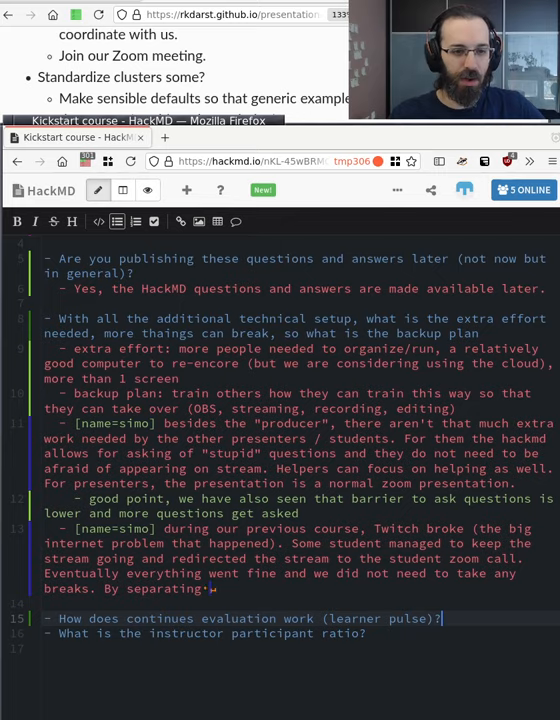
{"action": "type", "text": "teachers /"}
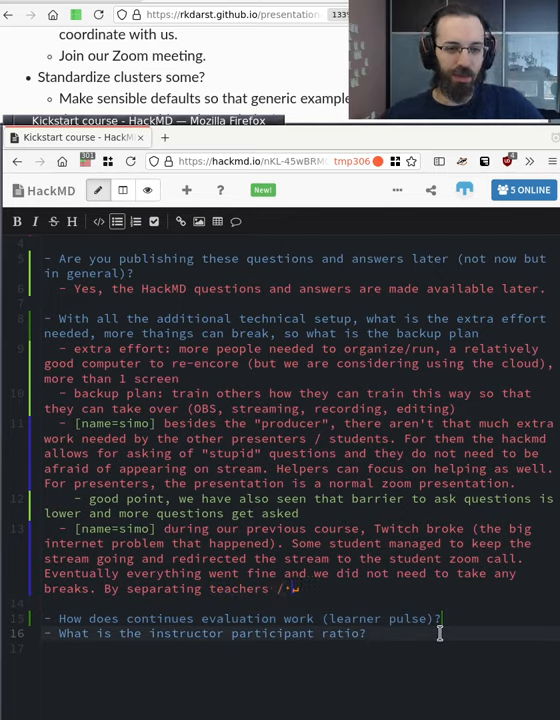
{"action": "type", "text": "stu"}
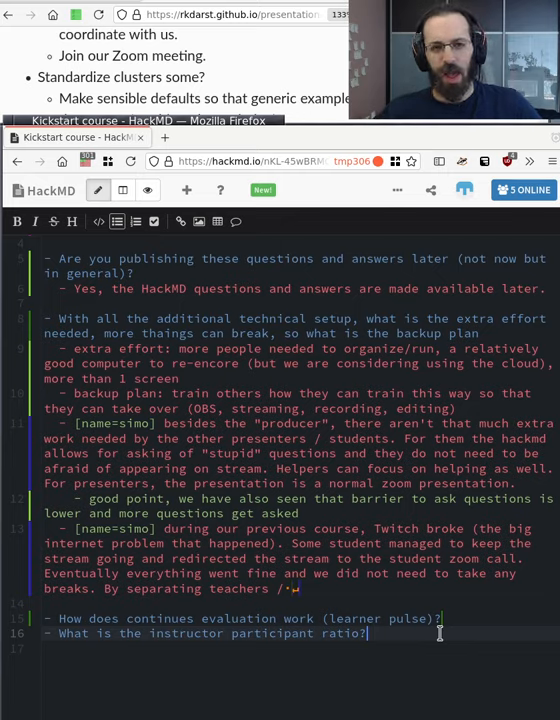
{"action": "type", "text": "learners,"}
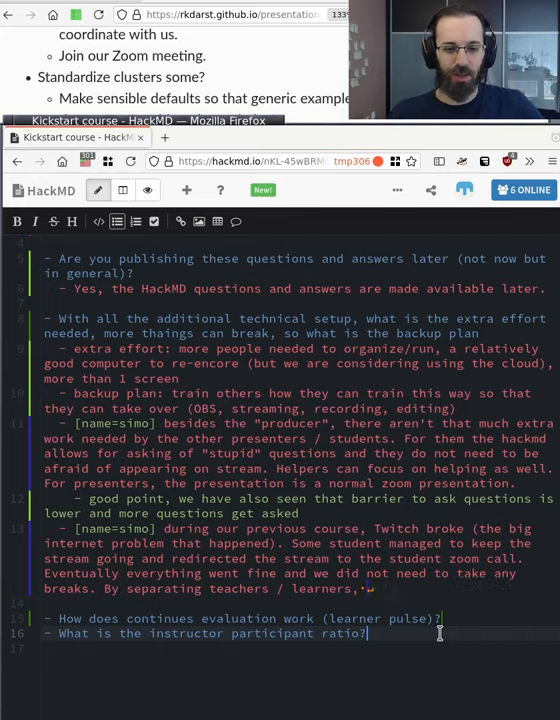
{"action": "type", "text": "teacher does not always"}
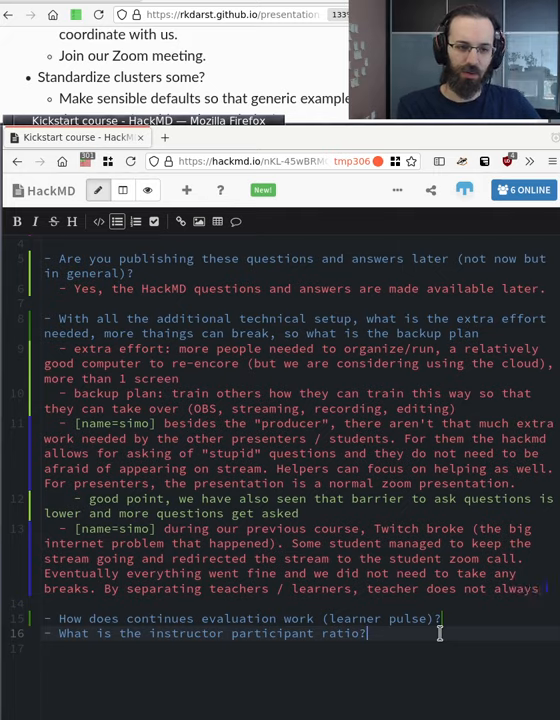
{"action": "type", "text": "have to be tech support at the same time as they are p"}
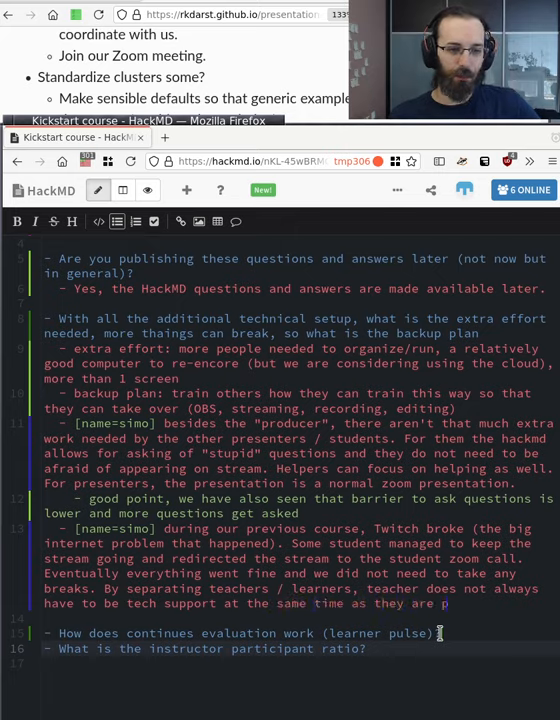
{"action": "type", "text": "resenting."}
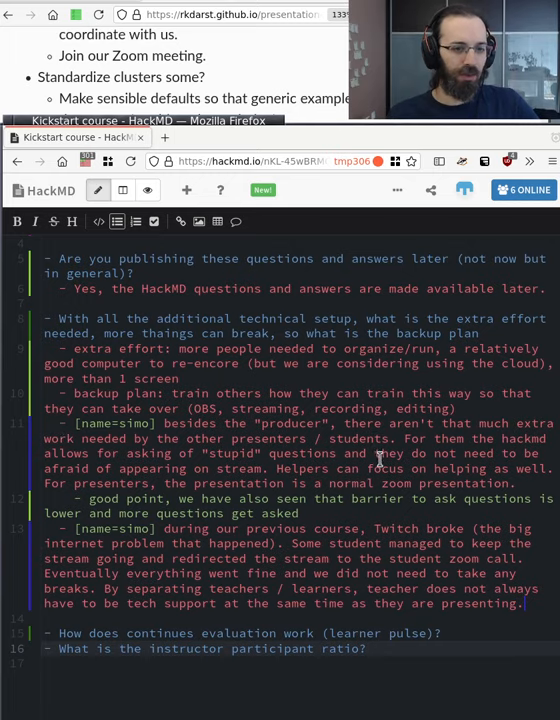
{"action": "mouse_move", "coordinate": [438, 537]}
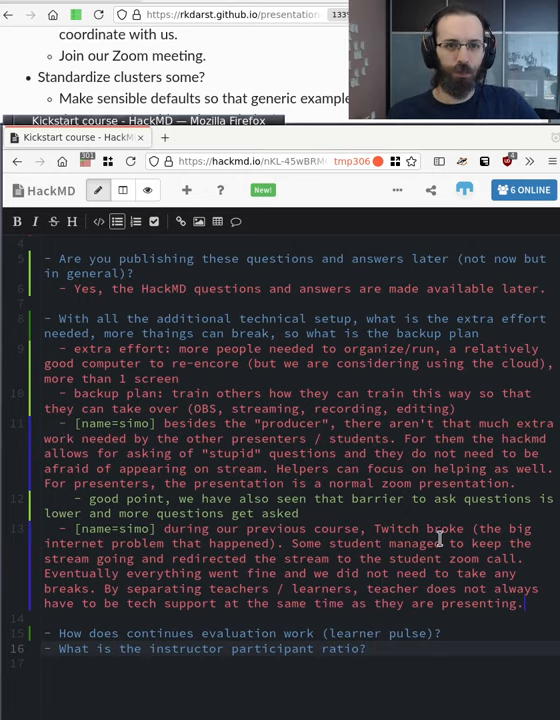